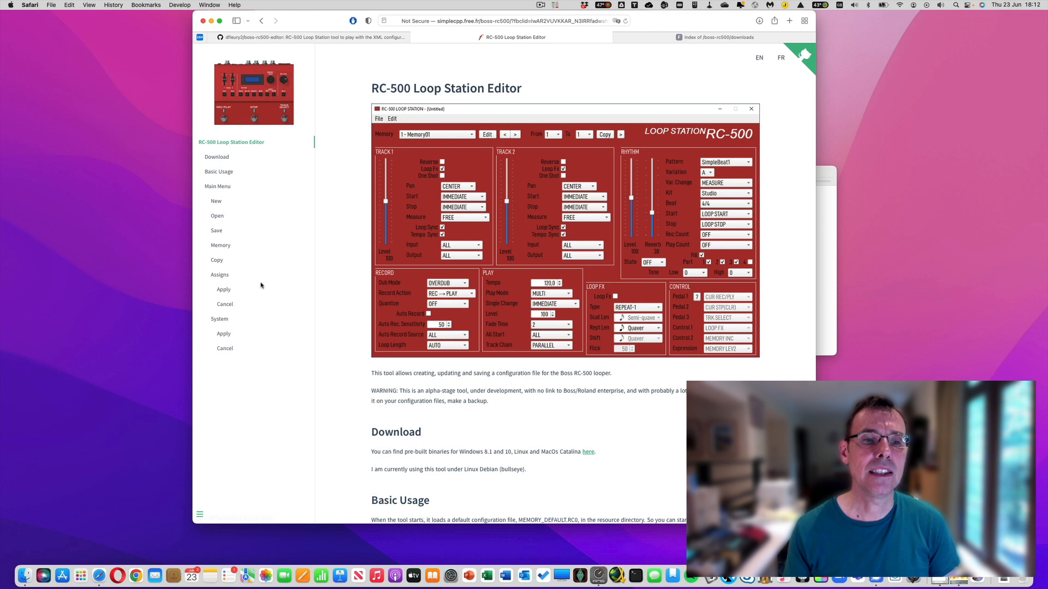
{"action": "mouse_move", "coordinate": [519, 389]}
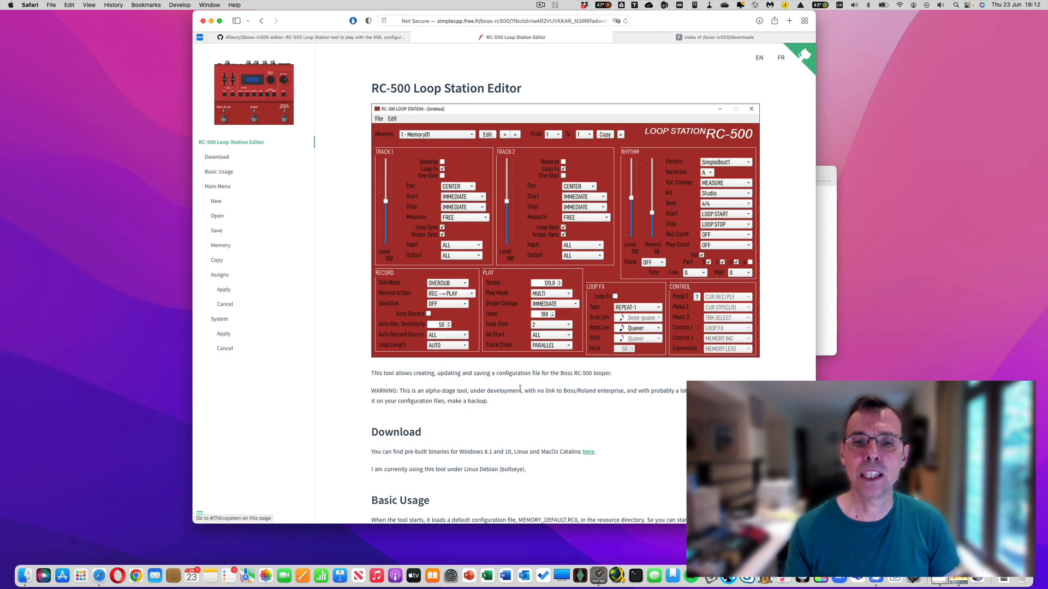
{"action": "mouse_move", "coordinate": [534, 395]}
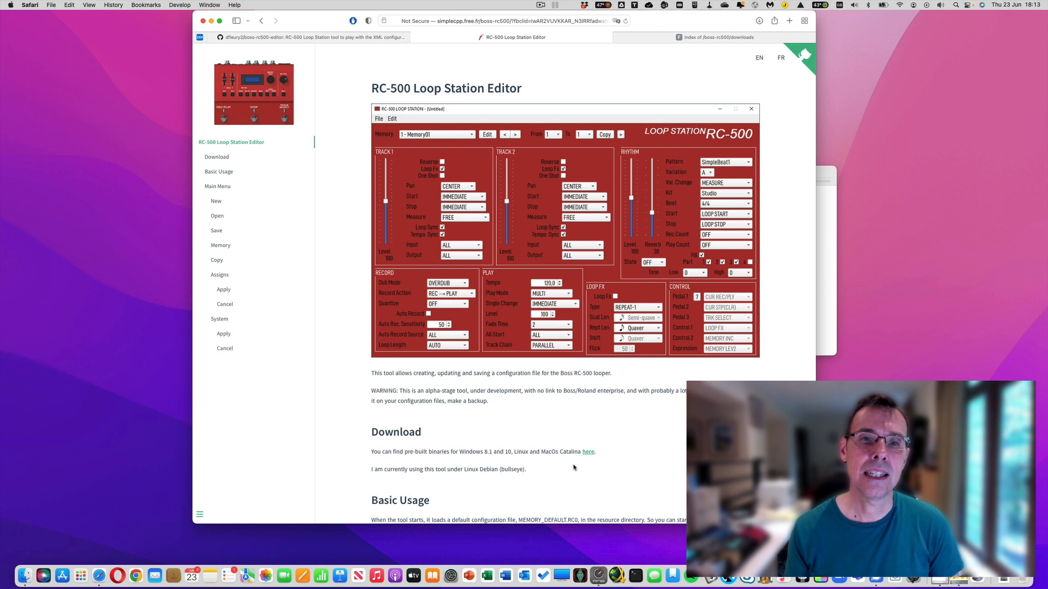
{"action": "mouse_move", "coordinate": [579, 465]}
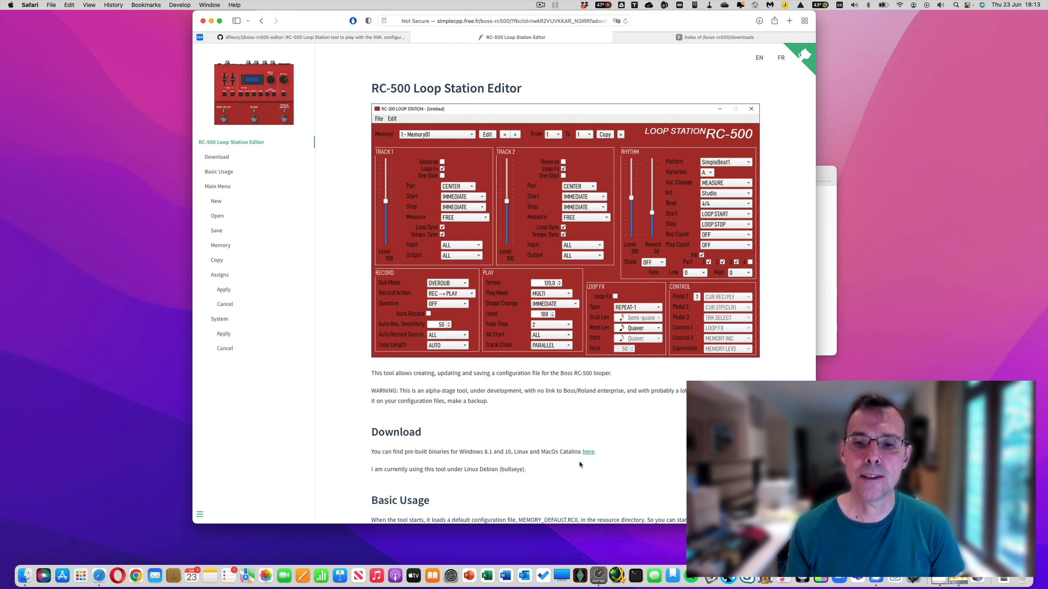
{"action": "mouse_move", "coordinate": [587, 452]}
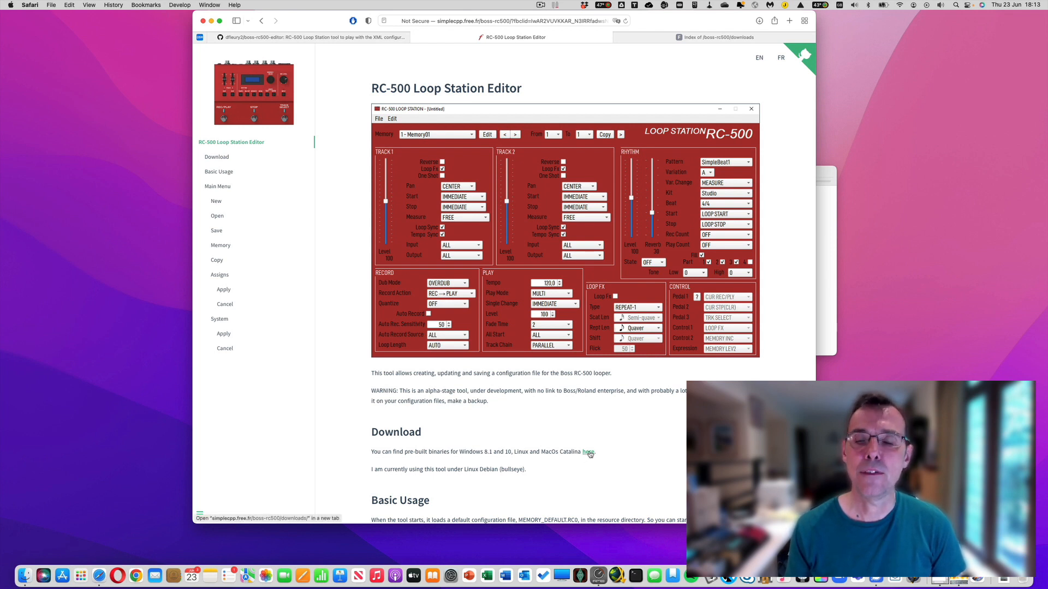
- Reach the downloads index and fetch Boss-Rc500-Editor-0.0.9-Darwin.dmg
{"action": "left_click", "coordinate": [587, 452]}
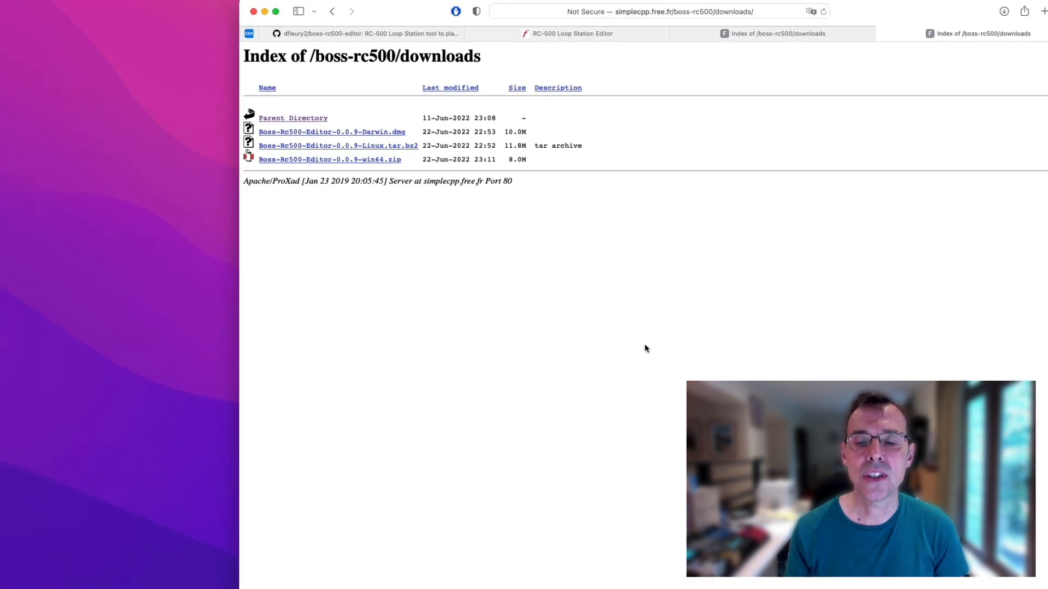
{"action": "mouse_move", "coordinate": [525, 329]}
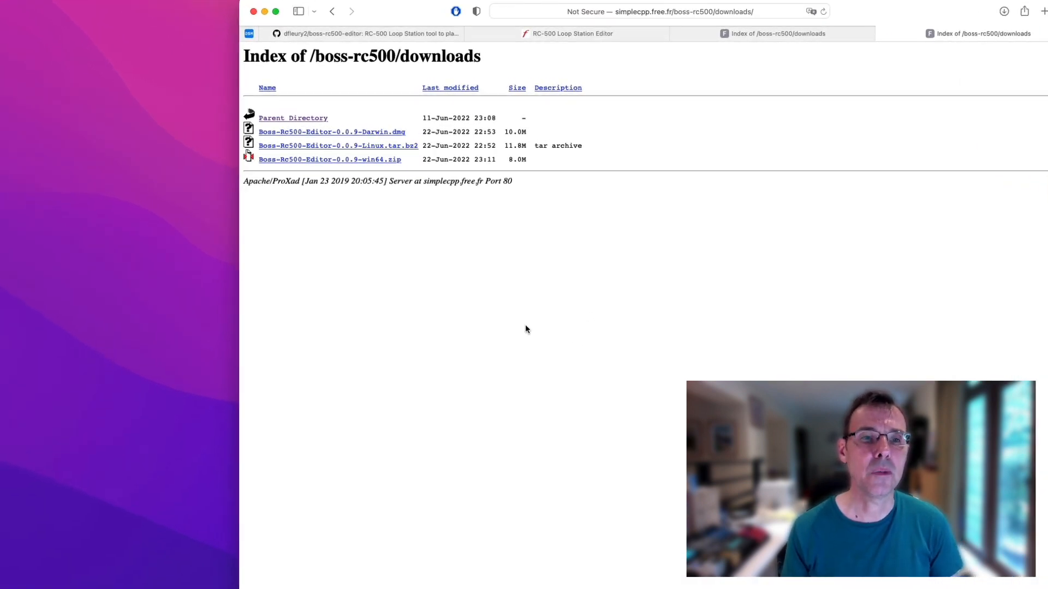
{"action": "mouse_move", "coordinate": [383, 141]}
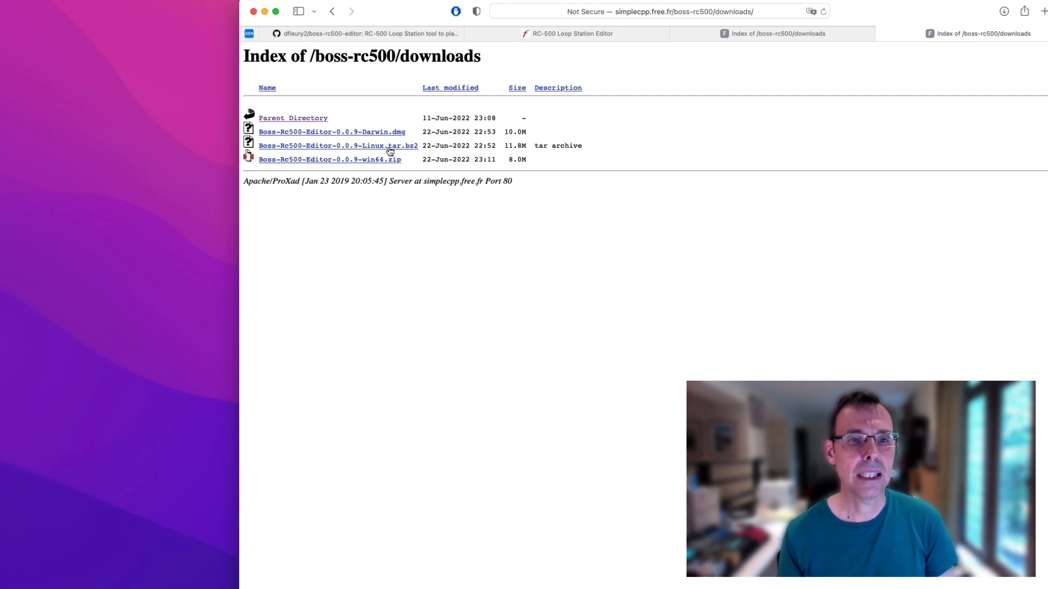
{"action": "mouse_move", "coordinate": [377, 164]}
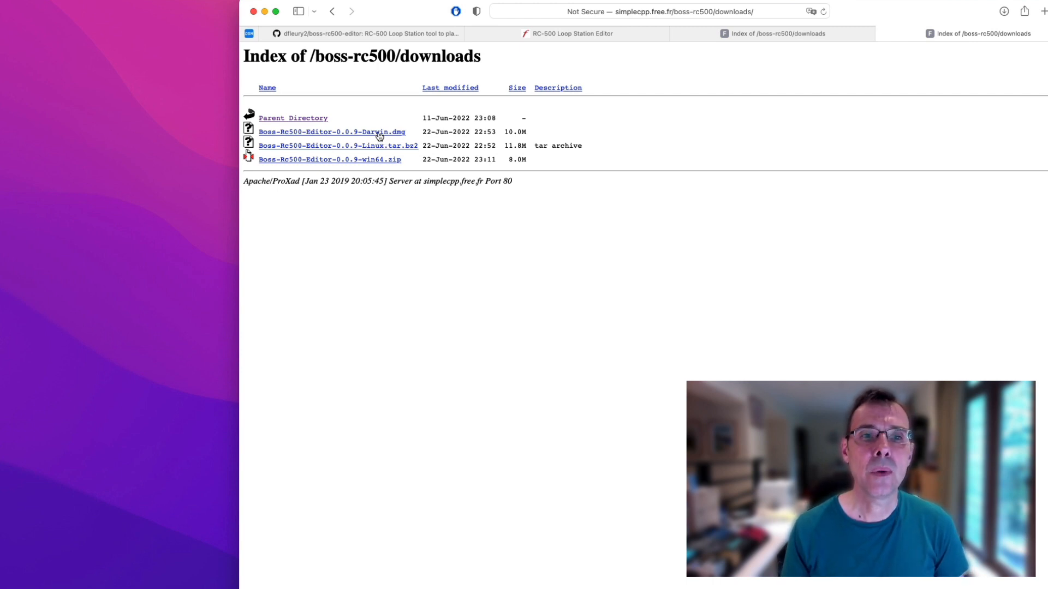
{"action": "left_click", "coordinate": [332, 132]}
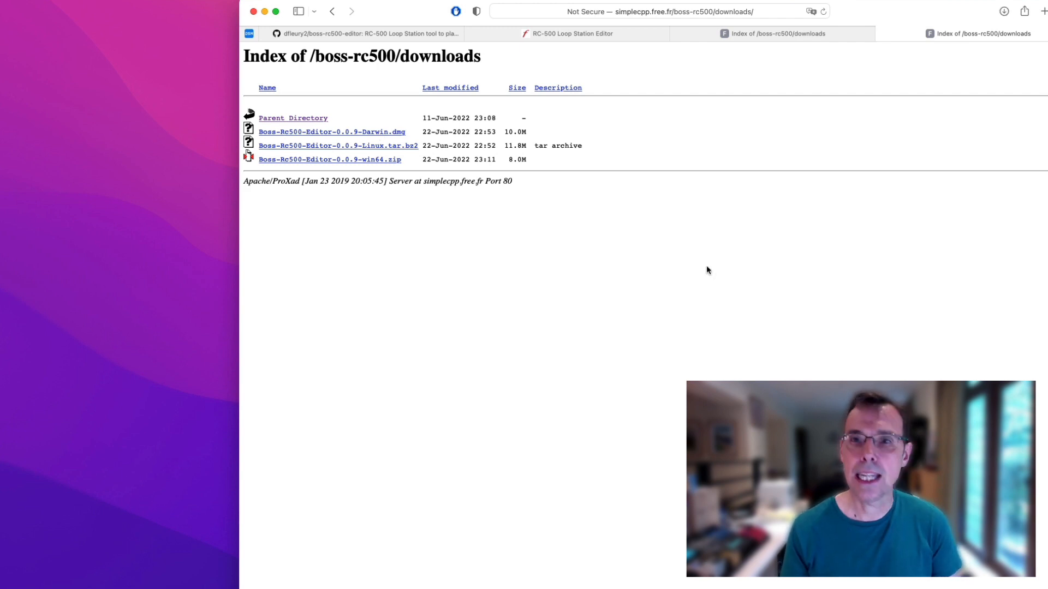
{"action": "mouse_move", "coordinate": [870, 12]}
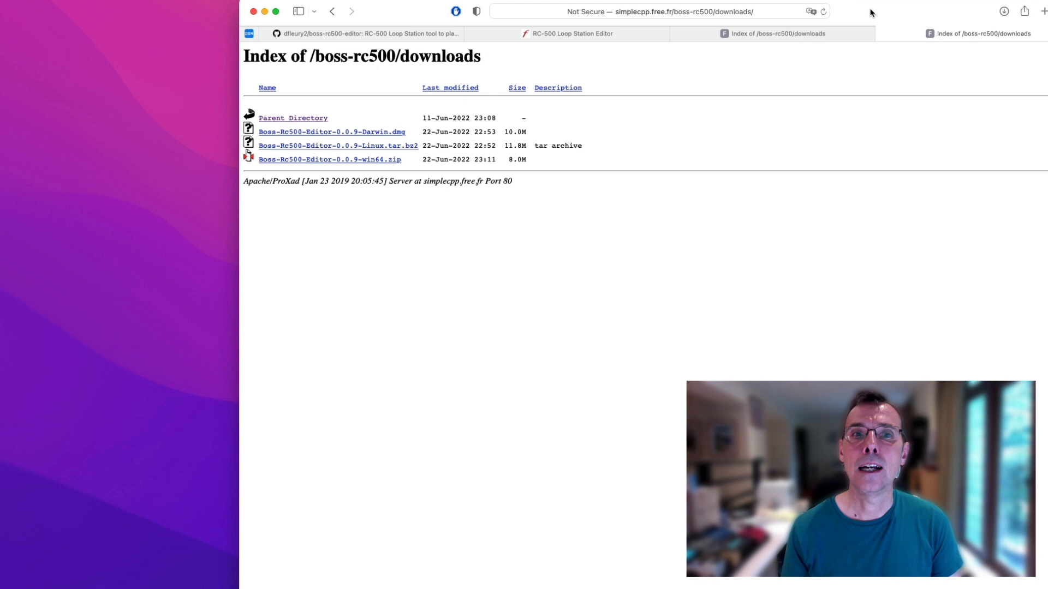
{"action": "mouse_move", "coordinate": [747, 110]}
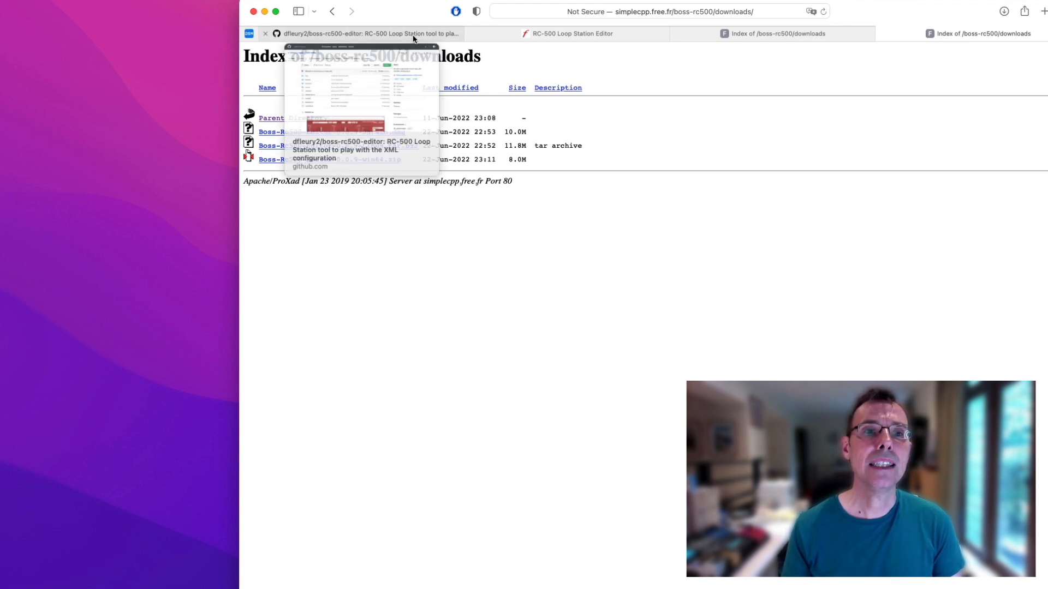
- Glance at the GitHub repository, then return to the editor documentation page
{"action": "left_click", "coordinate": [371, 34]}
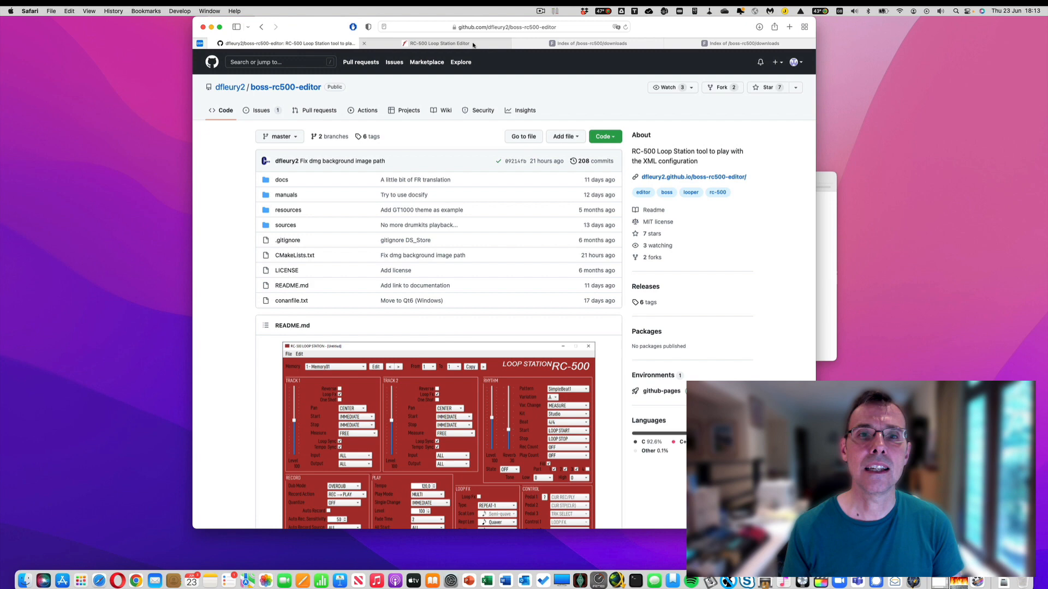
{"action": "left_click", "coordinate": [439, 43]}
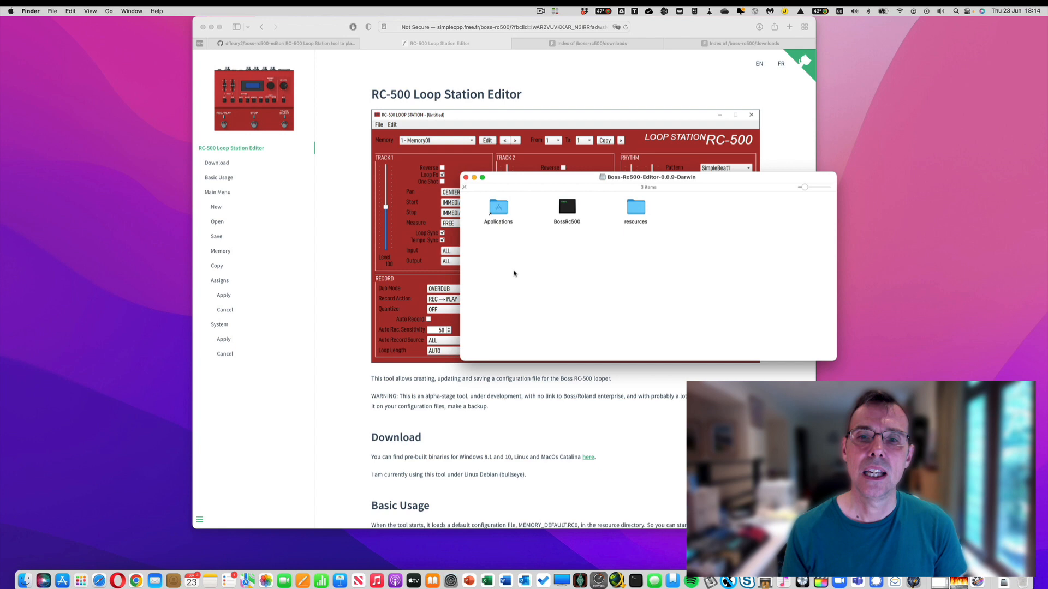
{"action": "mouse_move", "coordinate": [647, 251]}
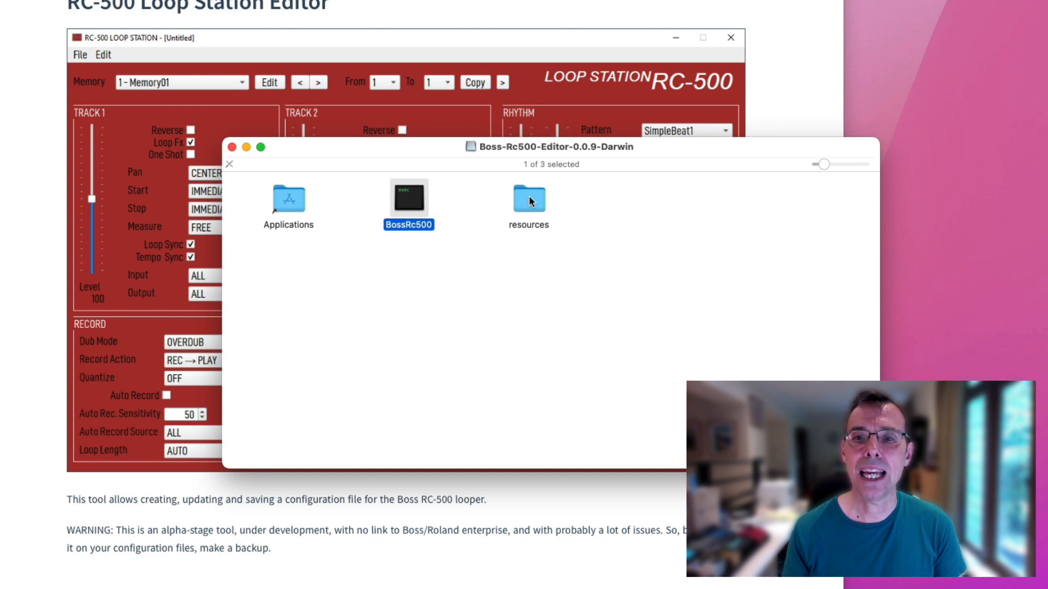
- Look over the resources and BossRc500 items in the mounted disk image
{"action": "left_click", "coordinate": [528, 201]}
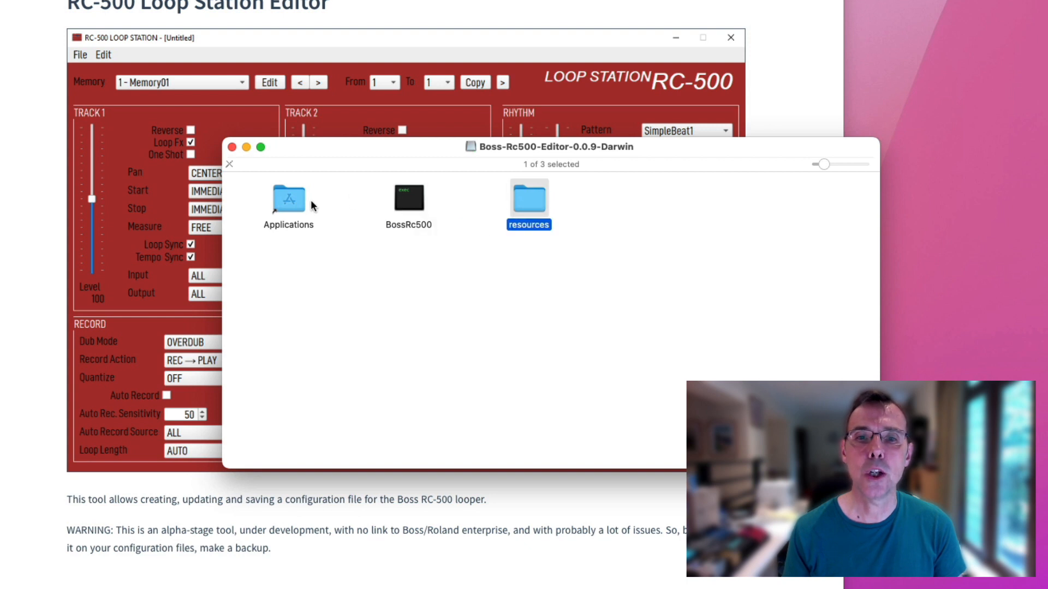
{"action": "left_click", "coordinate": [288, 201]}
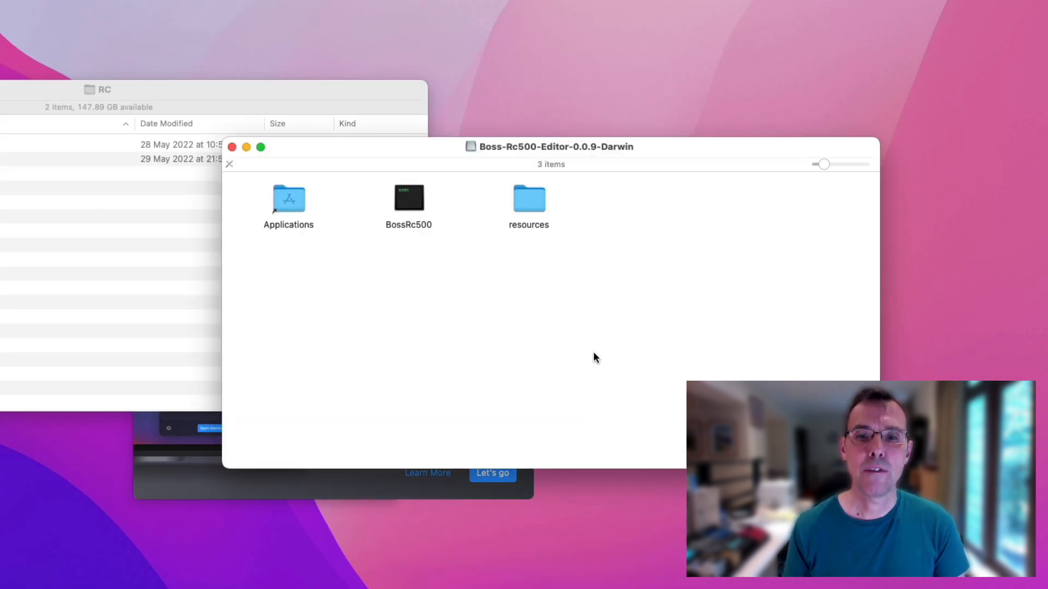
{"action": "mouse_move", "coordinate": [586, 320]}
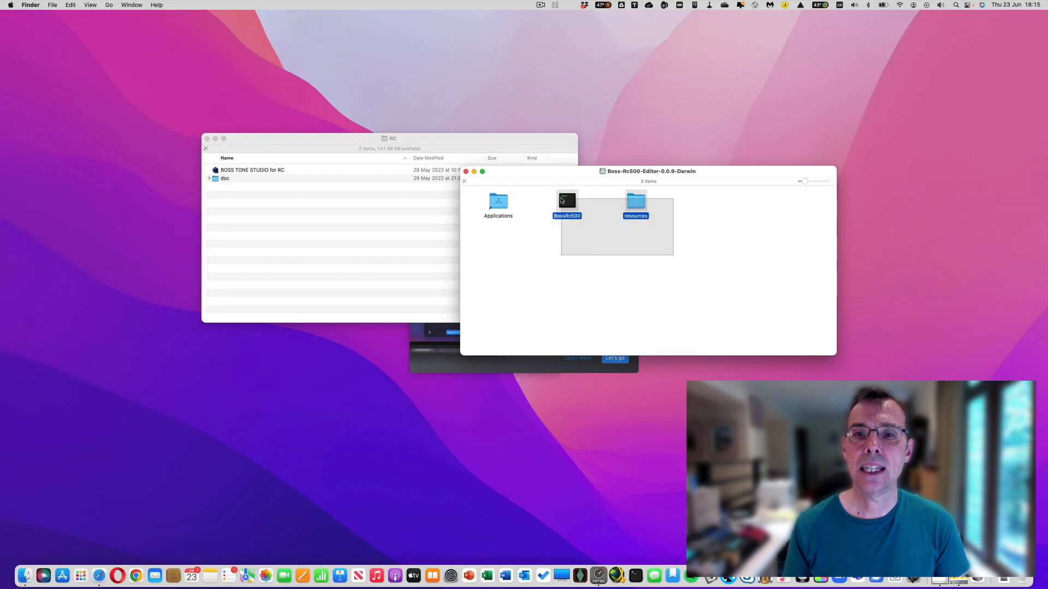
- Copy BossRc500 and resources into the RC folder, launch BossRc500, and cancel the security warning
{"action": "left_click_drag", "start_coordinate": [567, 204], "coordinate": [297, 244]}
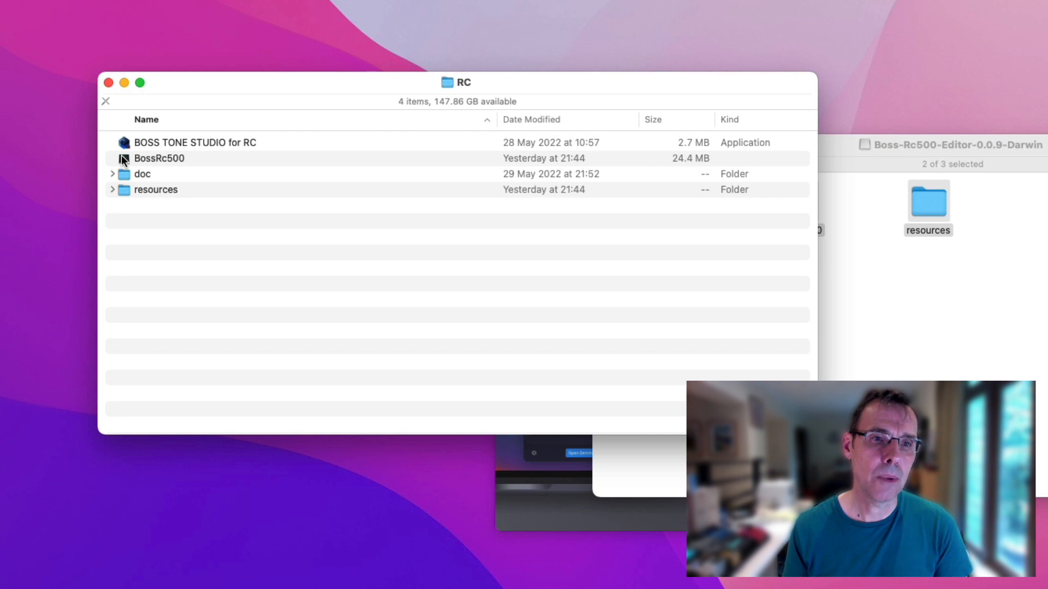
{"action": "double_click", "coordinate": [159, 159]}
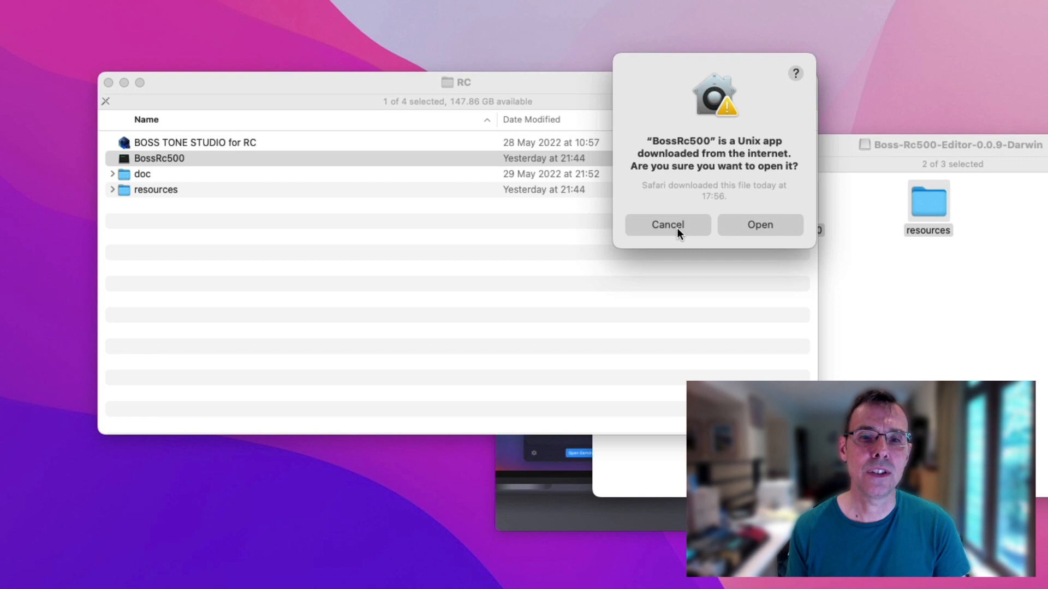
{"action": "left_click", "coordinate": [666, 225]}
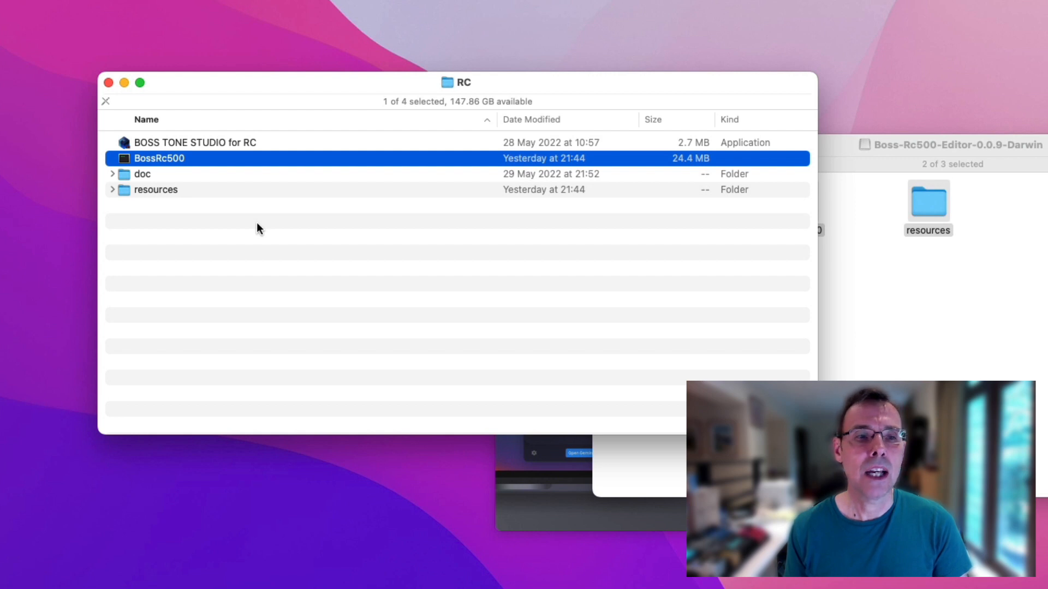
{"action": "mouse_move", "coordinate": [192, 260]}
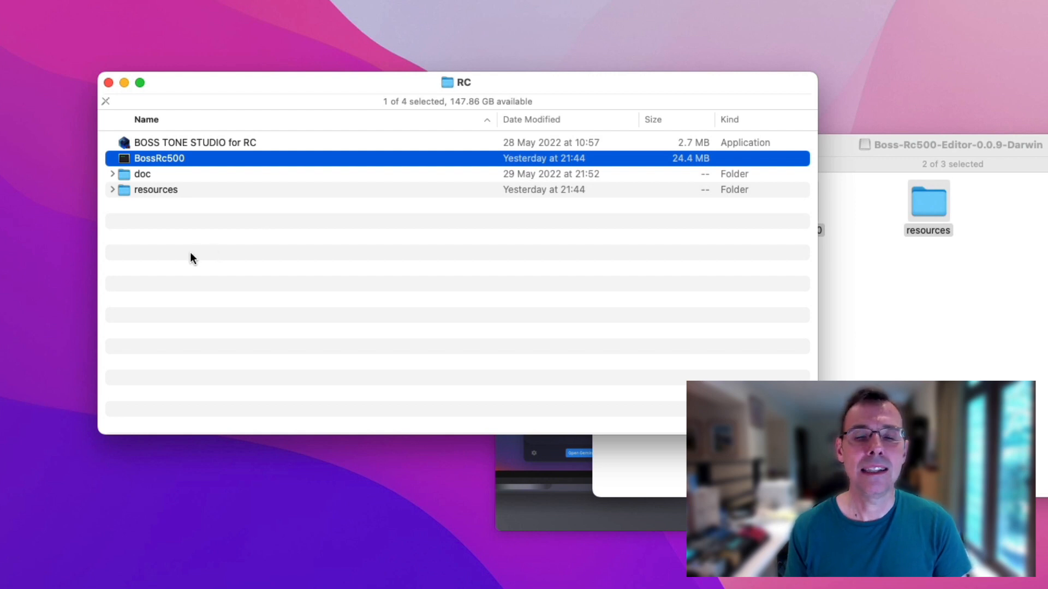
{"action": "mouse_move", "coordinate": [173, 254]}
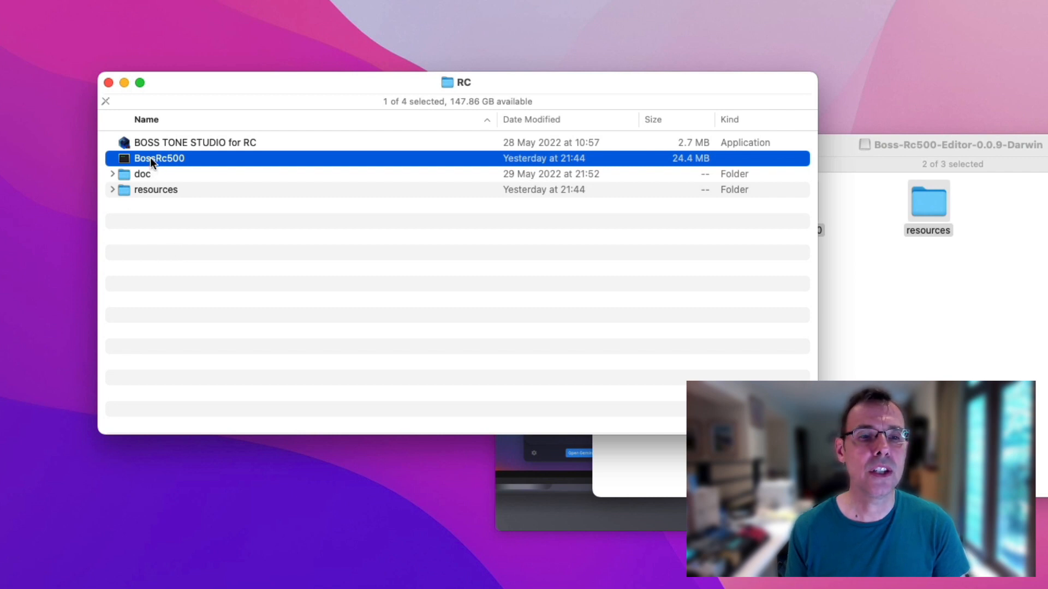
- Launch BossRc500 from the RC folder and accept the internet-download warning
{"action": "right_click", "coordinate": [158, 159]}
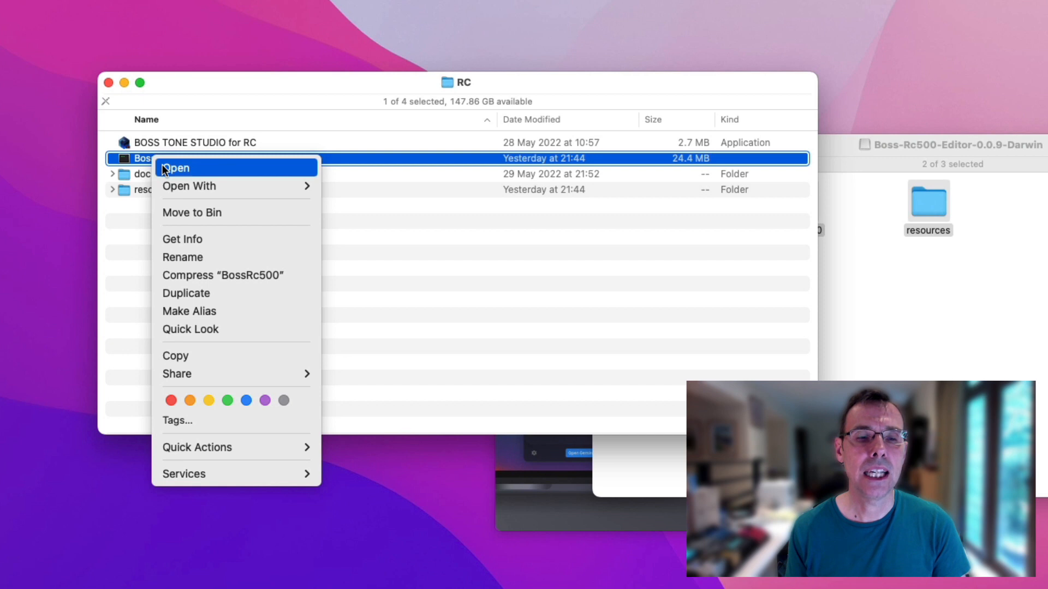
{"action": "mouse_move", "coordinate": [179, 174]}
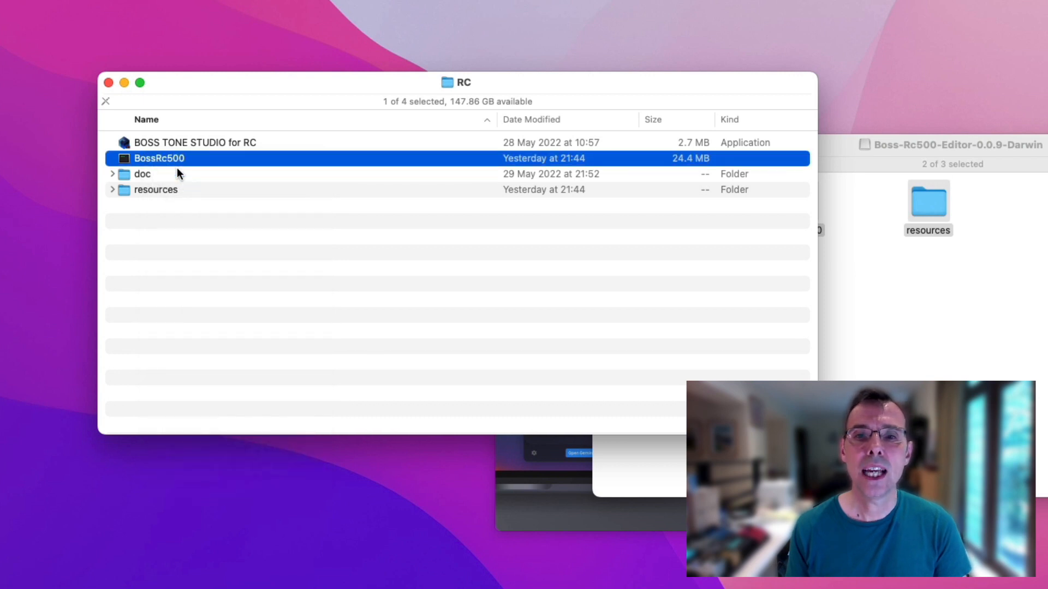
{"action": "double_click", "coordinate": [159, 158]}
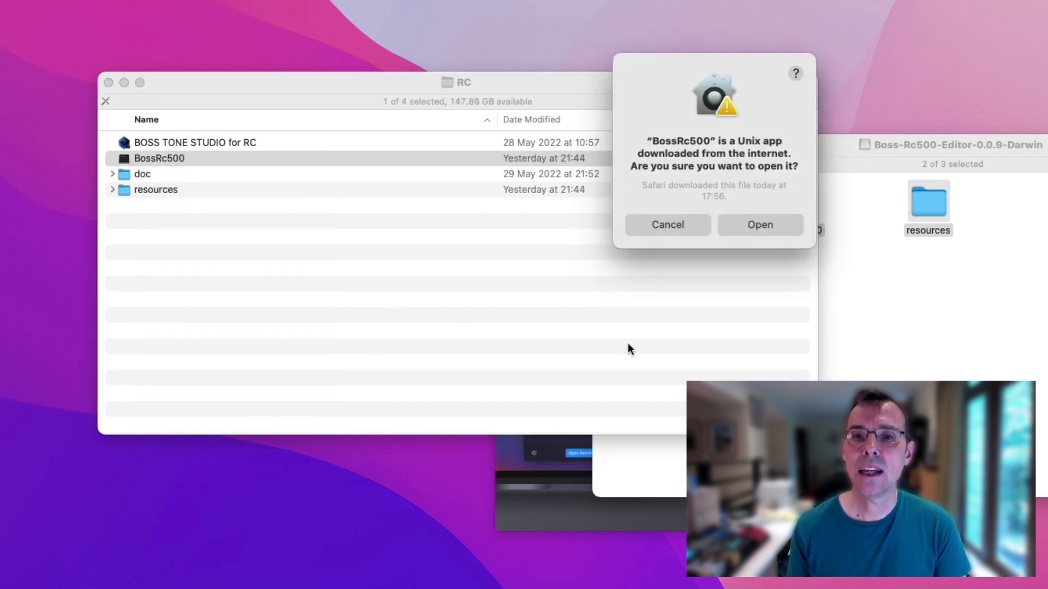
{"action": "mouse_move", "coordinate": [749, 323]}
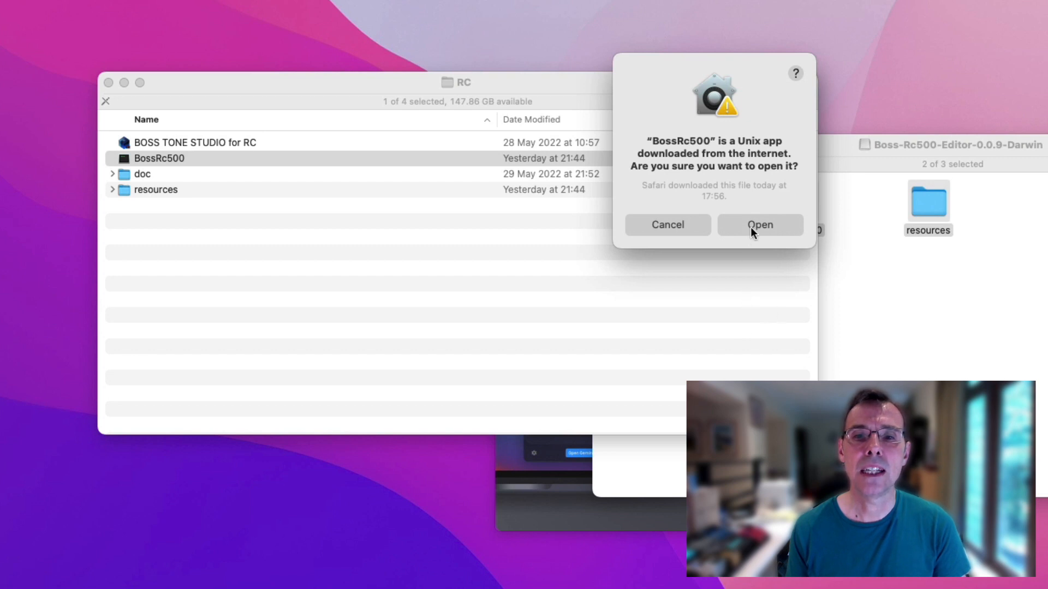
{"action": "left_click", "coordinate": [760, 224]}
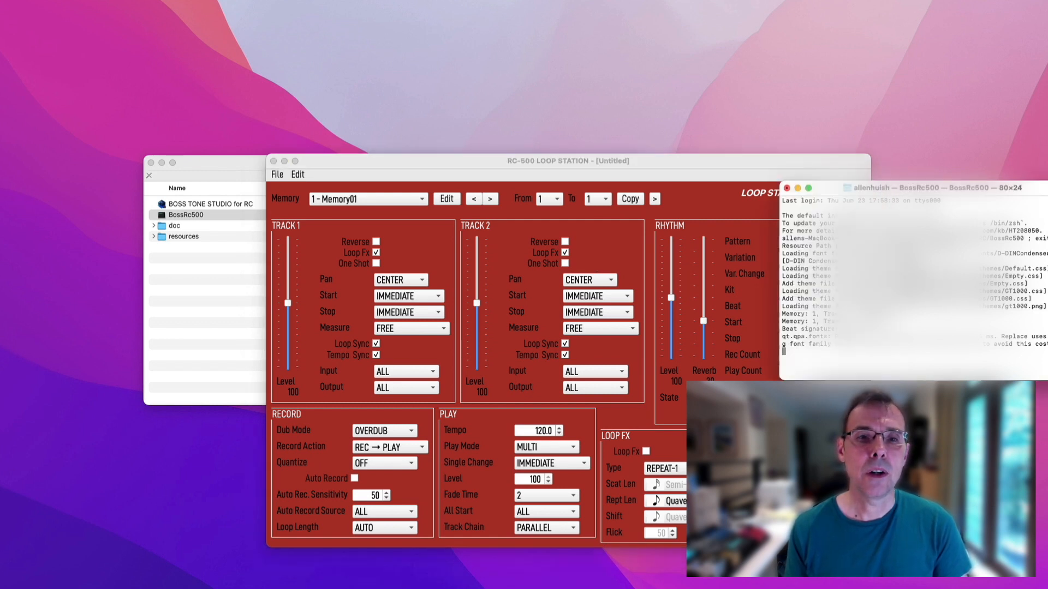
{"action": "mouse_move", "coordinate": [669, 166]}
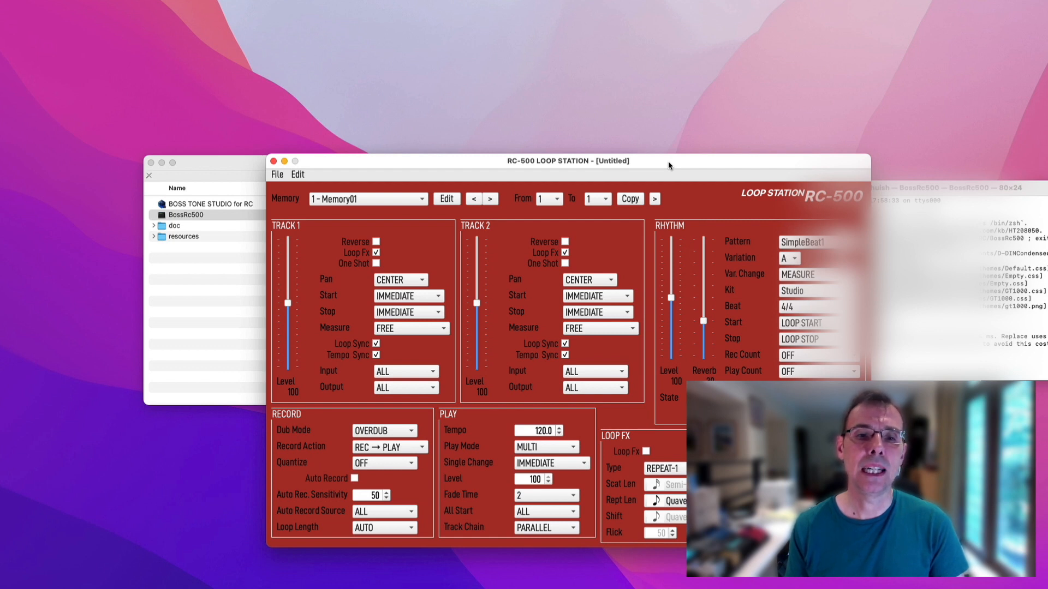
{"action": "mouse_move", "coordinate": [633, 166]}
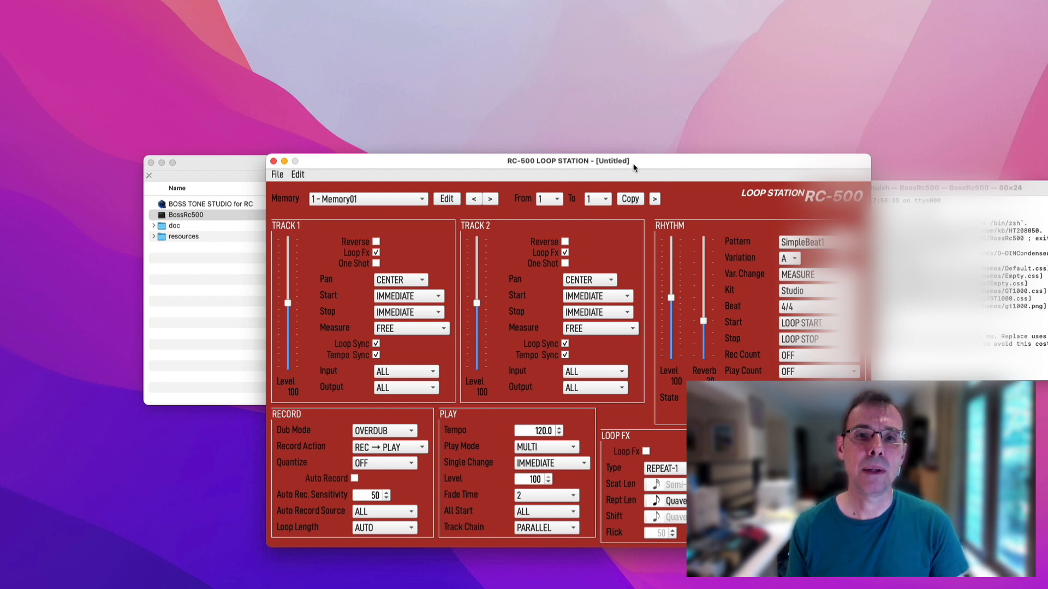
- Peek at the File menu of the untitled Memory01 document and close it again
{"action": "left_click", "coordinate": [276, 175]}
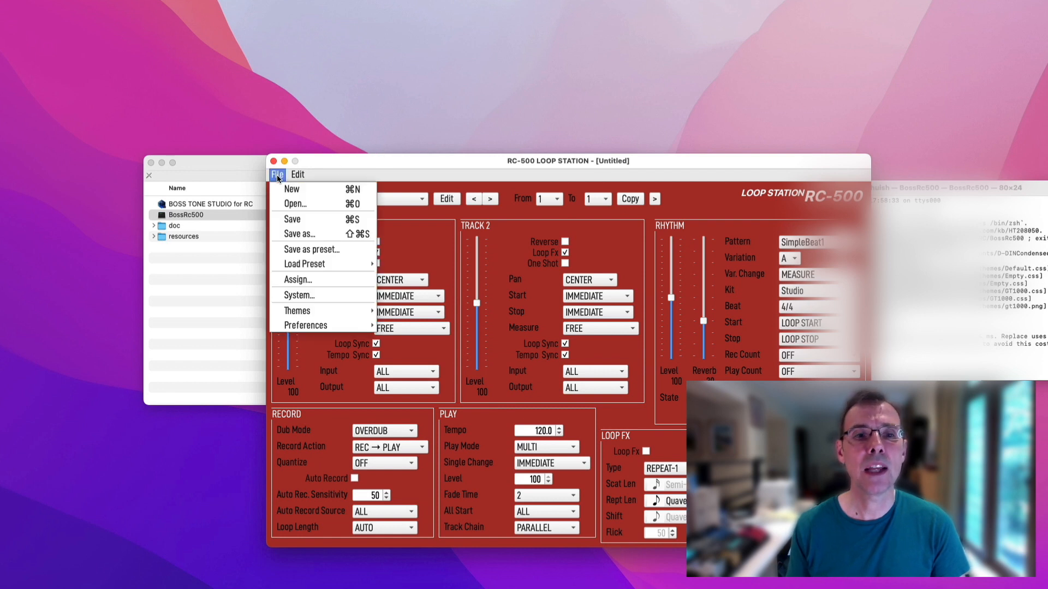
{"action": "left_click", "coordinate": [276, 175]}
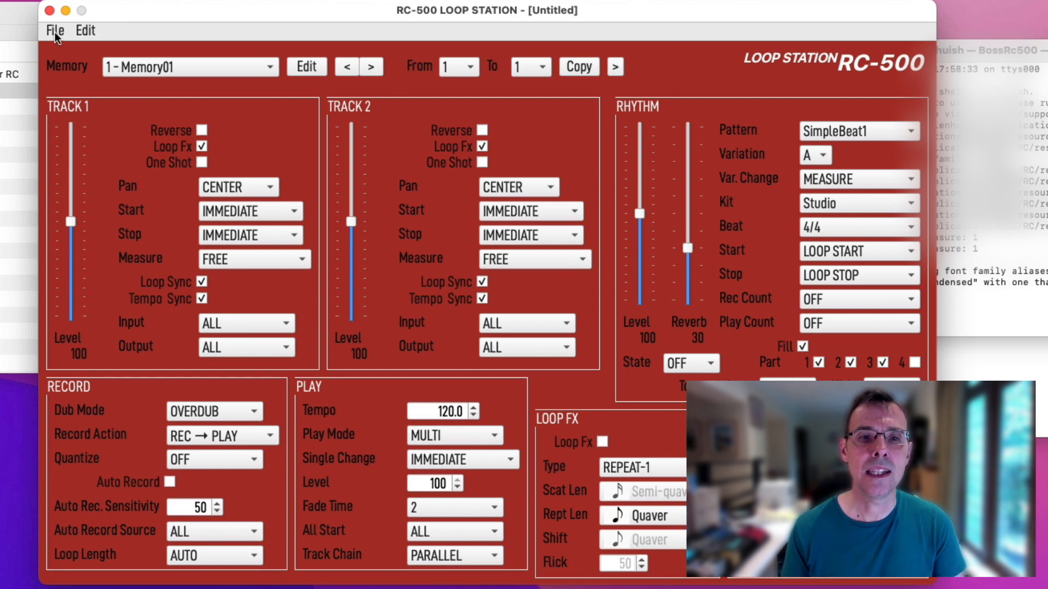
{"action": "mouse_move", "coordinate": [101, 117]}
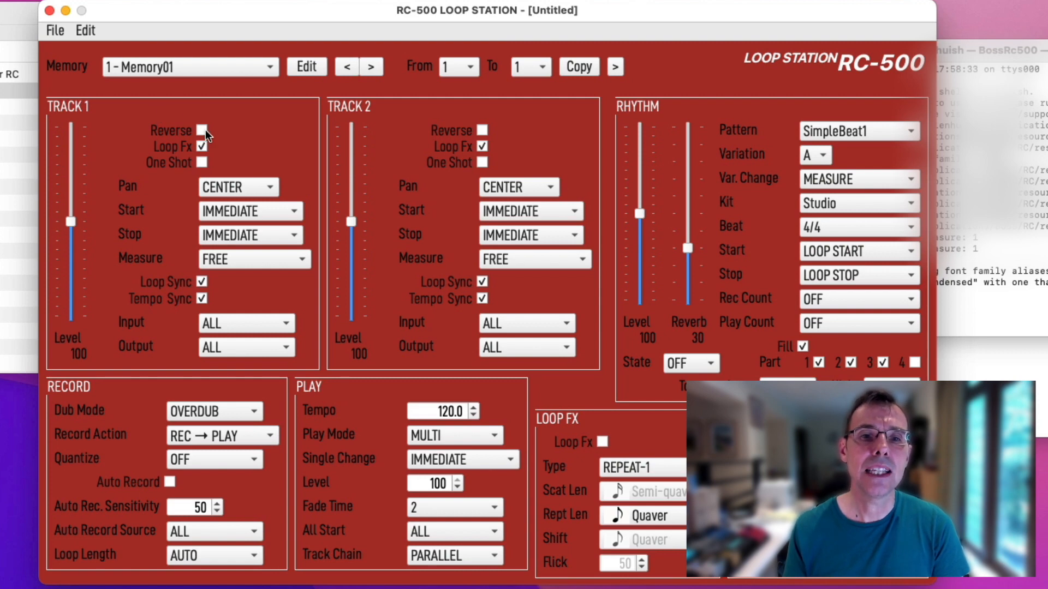
{"action": "mouse_move", "coordinate": [203, 130]}
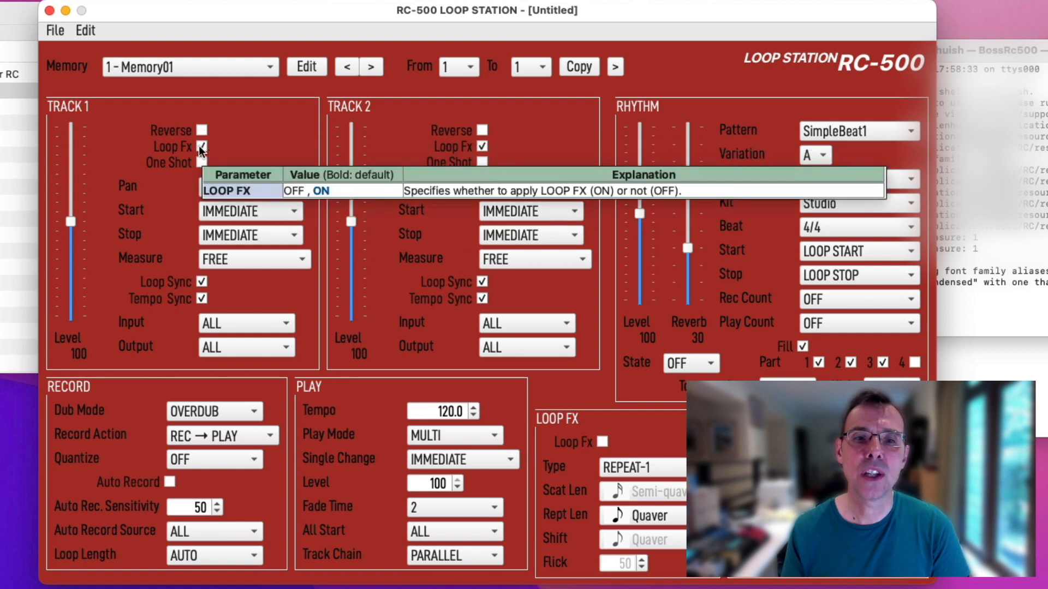
{"action": "mouse_move", "coordinate": [211, 411]}
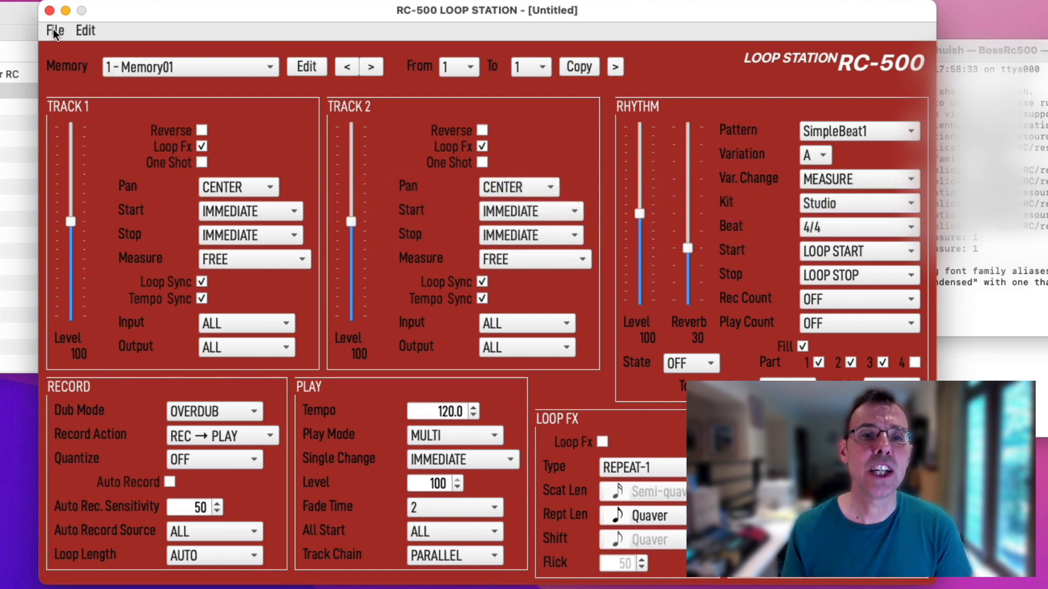
- Show the File menu over the Memory01 editor
{"action": "left_click", "coordinate": [55, 30]}
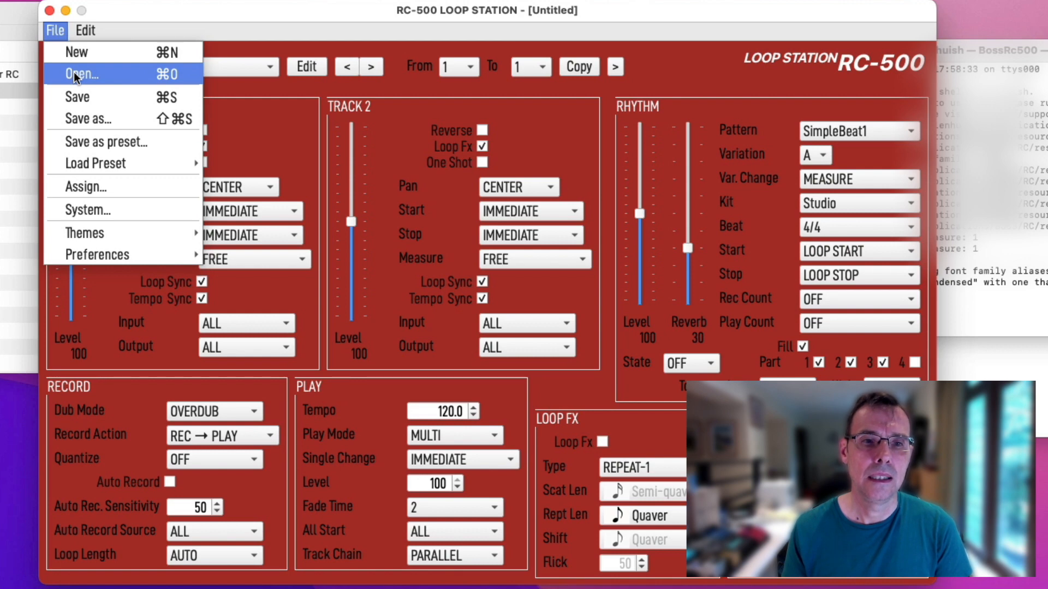
- Start File > Open and browse to the connected BOSS RC-500 drive
{"action": "left_click", "coordinate": [82, 74]}
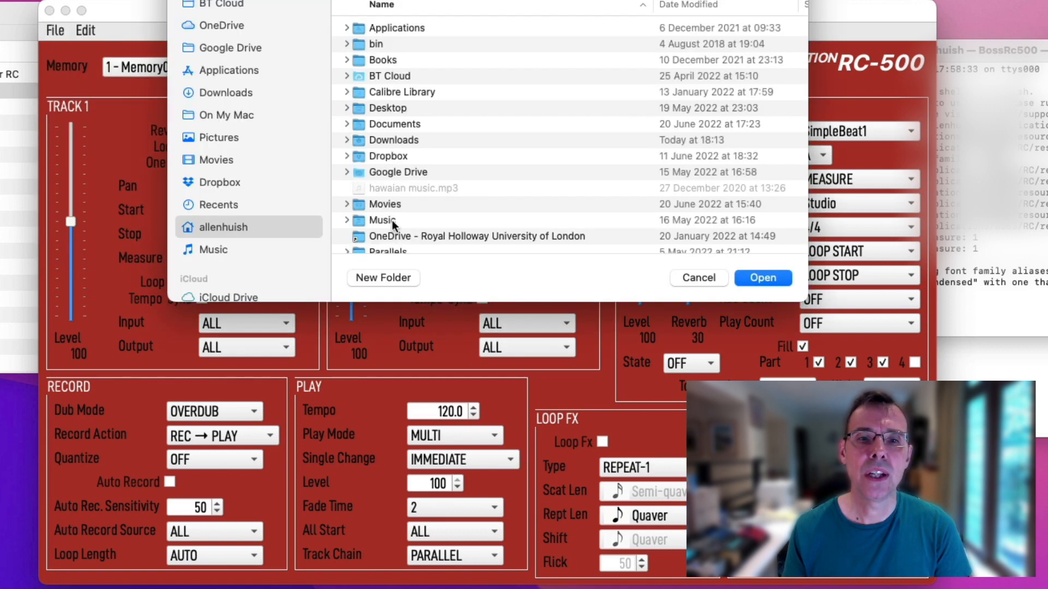
{"action": "scroll", "scroll_direction": "down", "scroll_amount": 3}
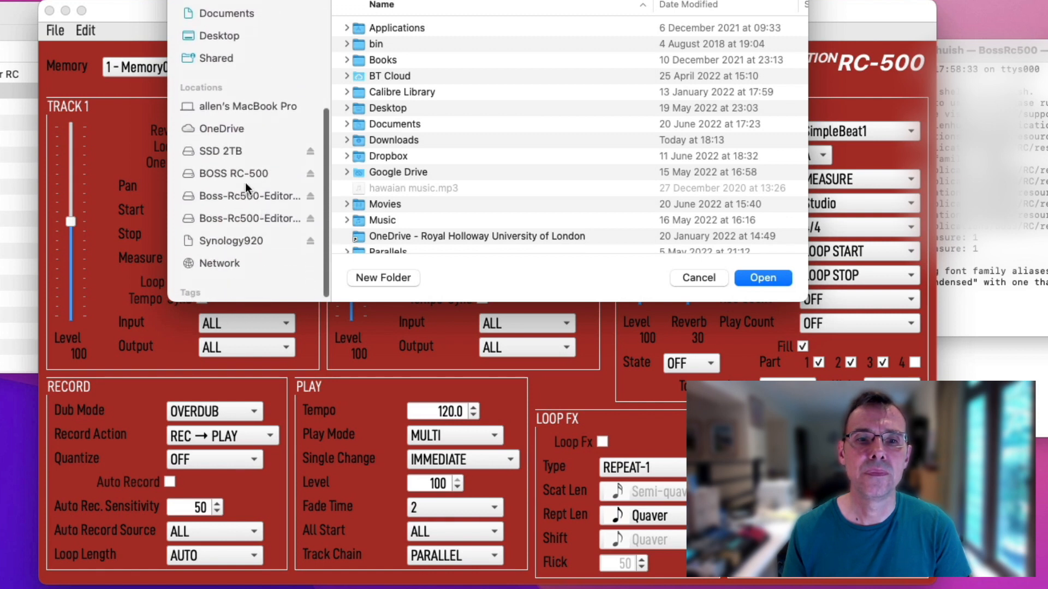
{"action": "left_click", "coordinate": [231, 173]}
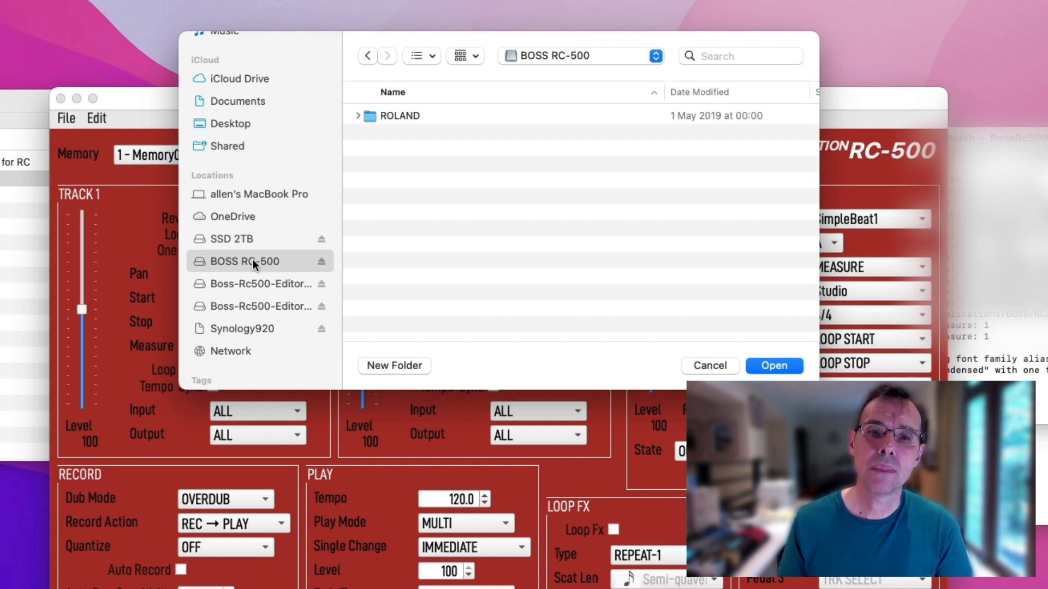
{"action": "mouse_move", "coordinate": [270, 267]}
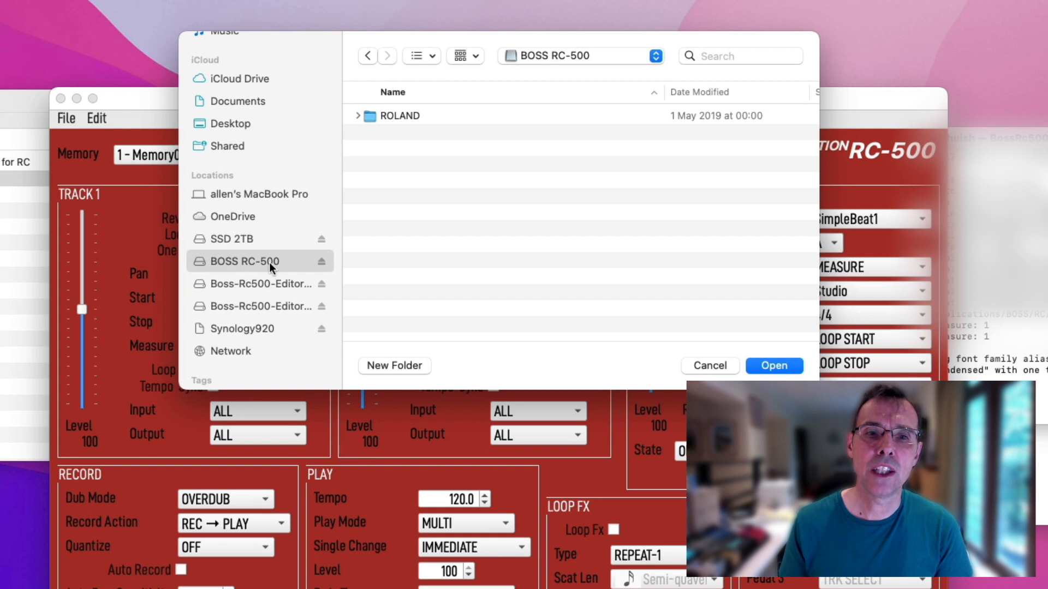
{"action": "mouse_move", "coordinate": [459, 231]}
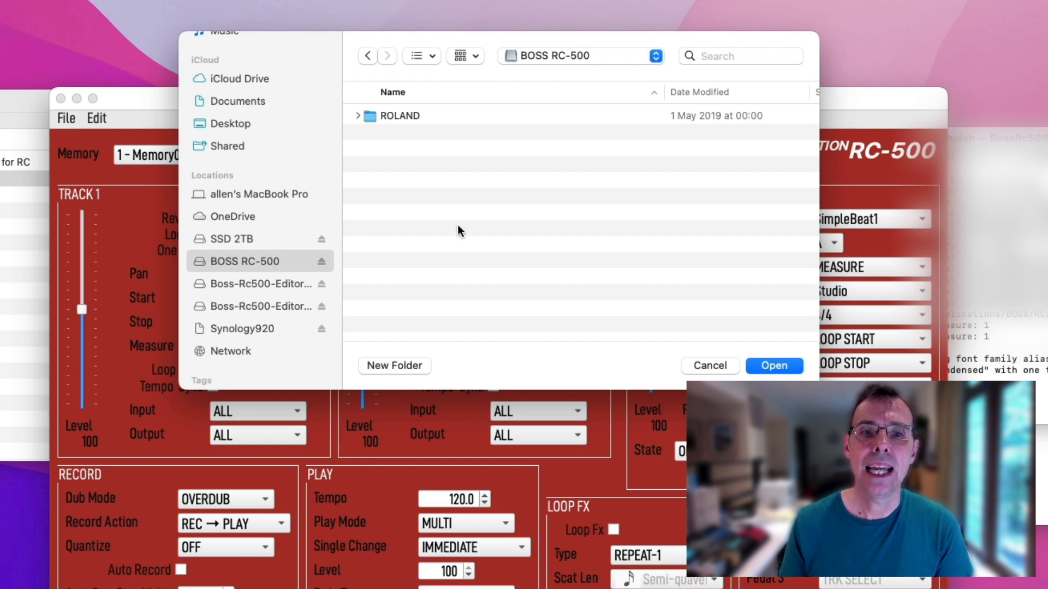
- Navigate into ROLAND/DATA on the pedal and load it, showing 1 - Mainsetting
{"action": "left_click", "coordinate": [358, 116]}
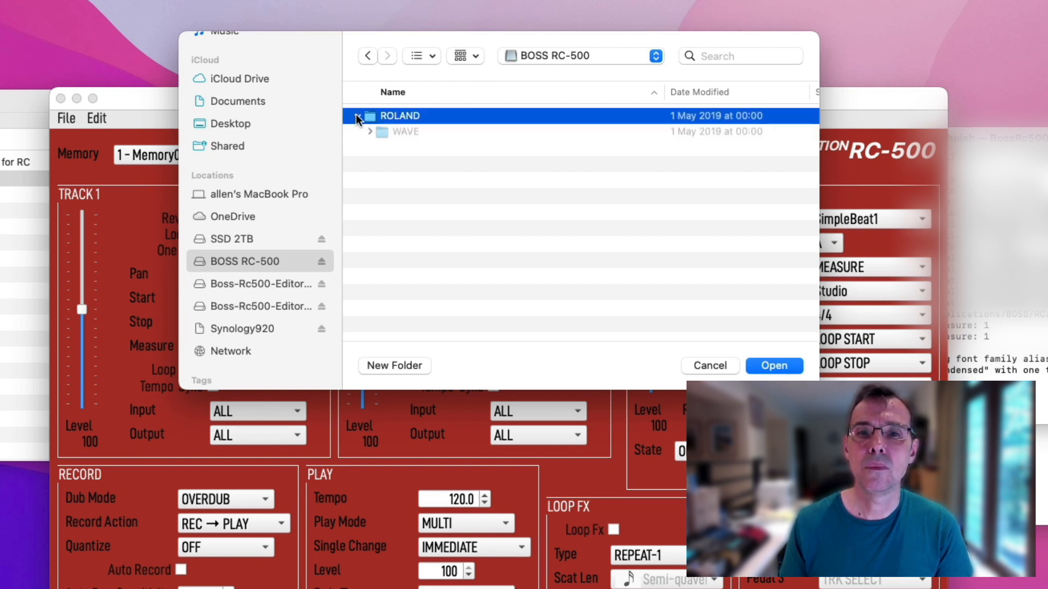
{"action": "left_click", "coordinate": [357, 116]}
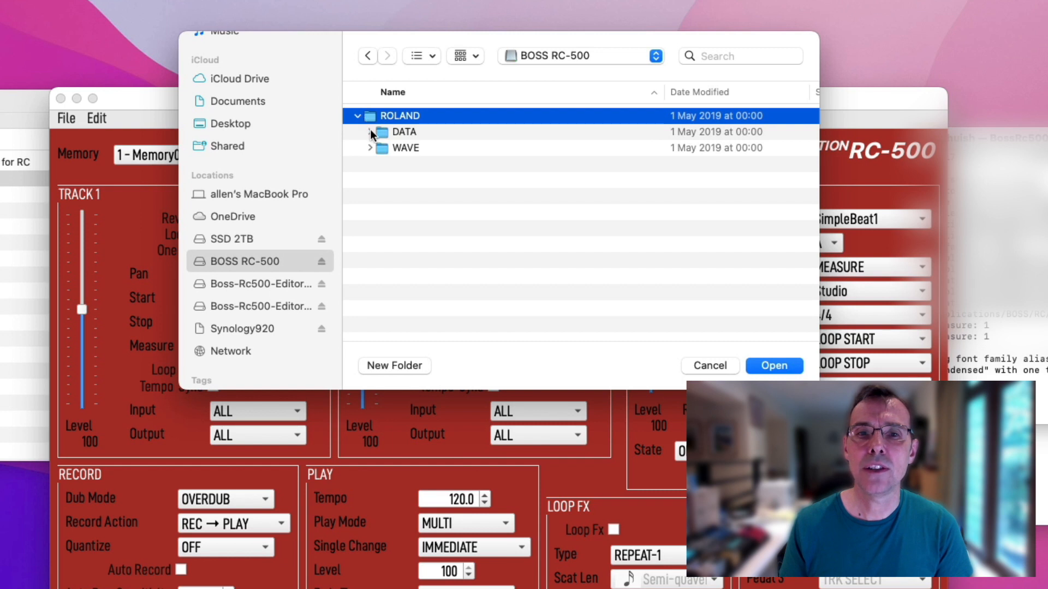
{"action": "left_click", "coordinate": [370, 133]}
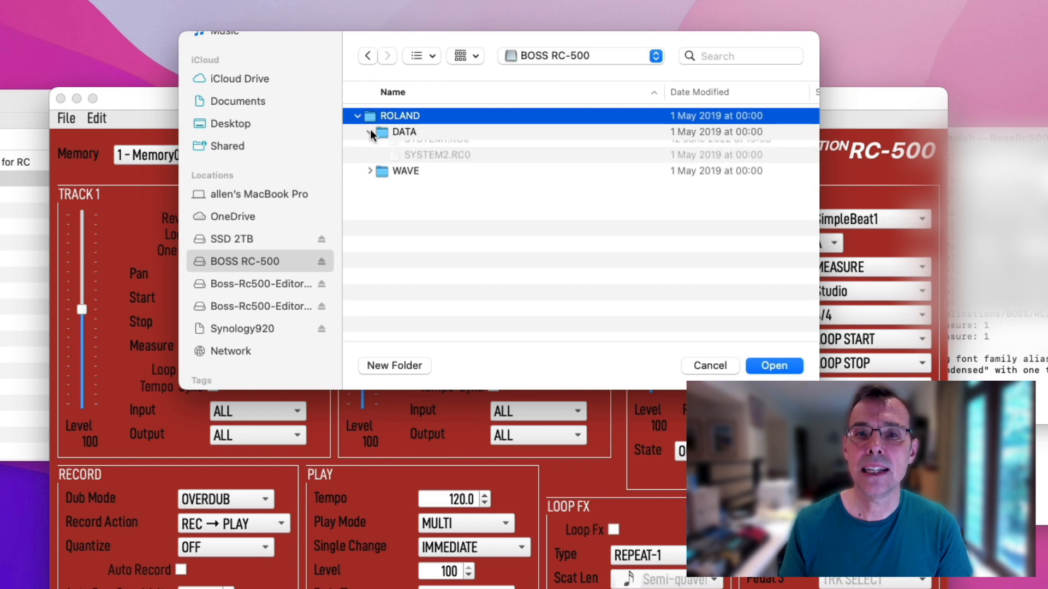
{"action": "double_click", "coordinate": [404, 132]}
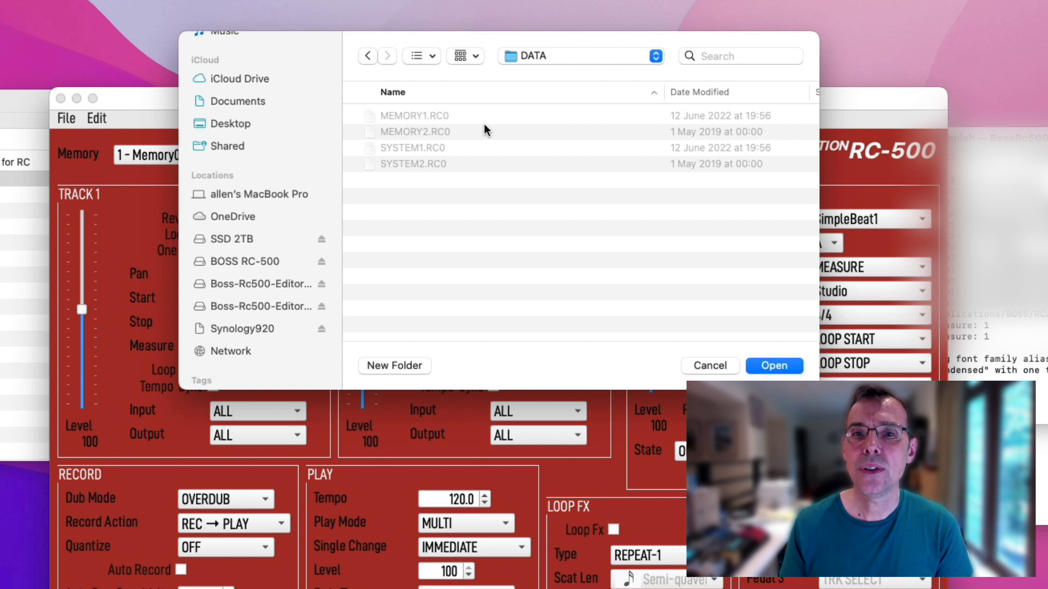
{"action": "mouse_move", "coordinate": [459, 132]}
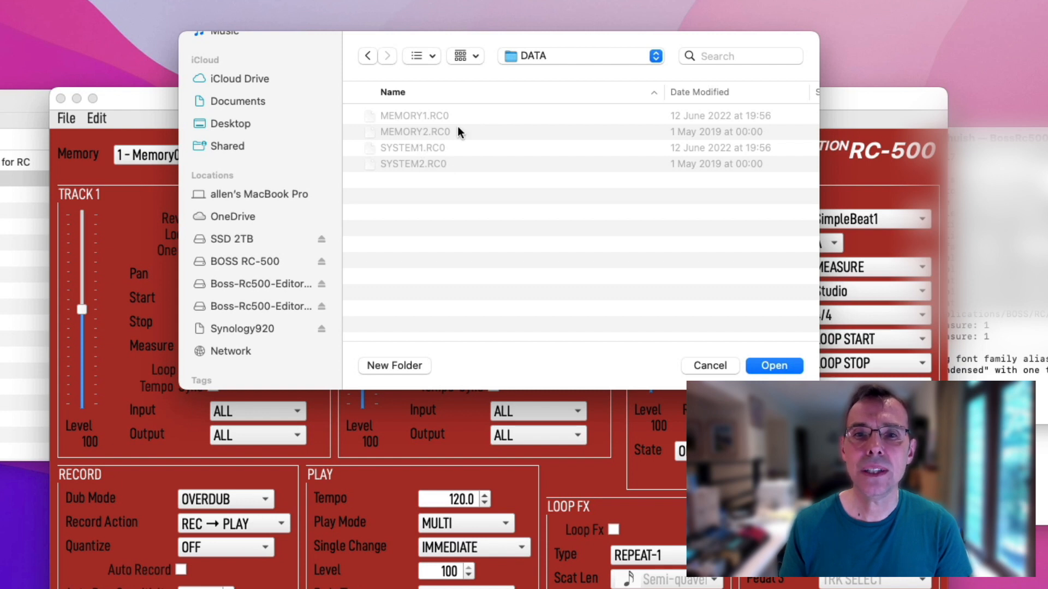
{"action": "mouse_move", "coordinate": [658, 349]}
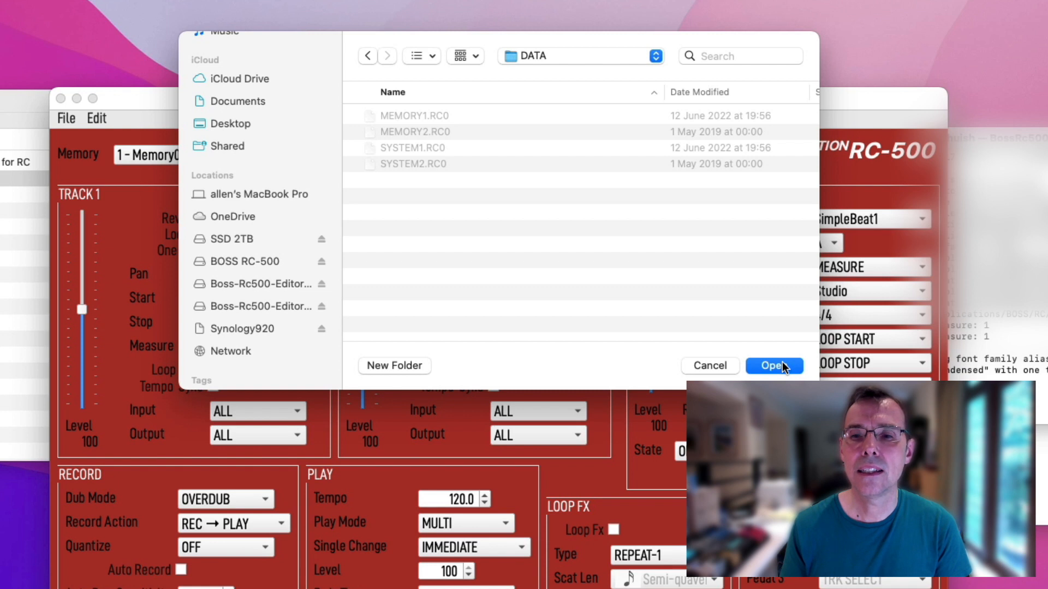
{"action": "left_click", "coordinate": [773, 366]}
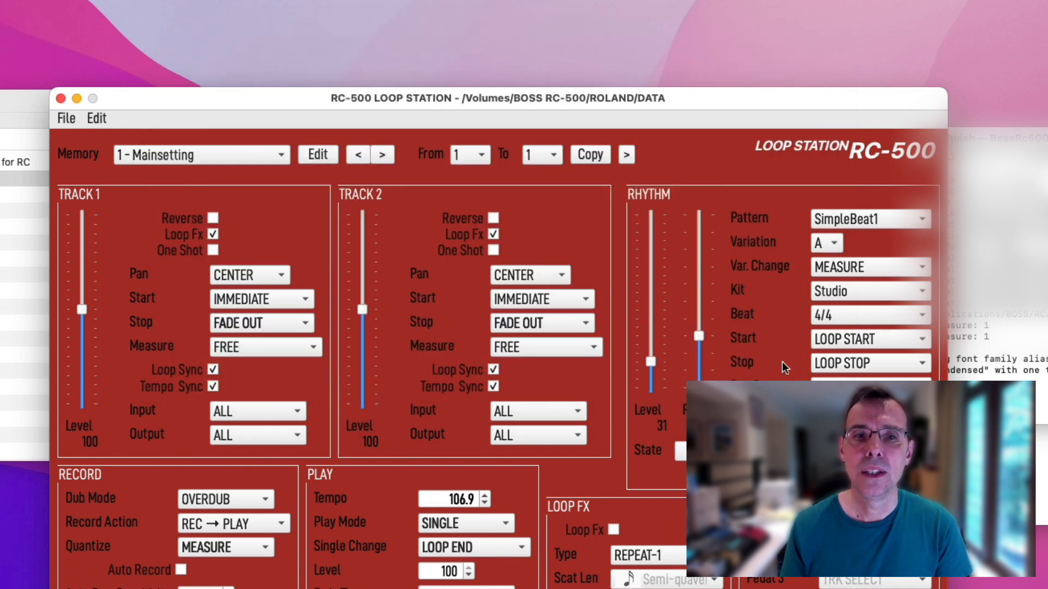
{"action": "mouse_move", "coordinate": [215, 195]}
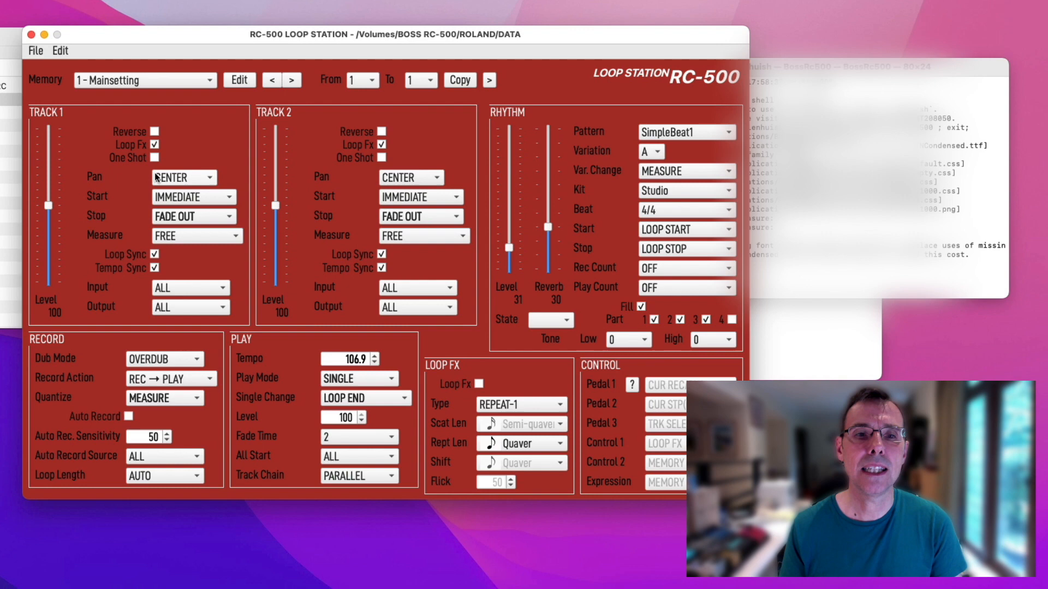
{"action": "mouse_move", "coordinate": [183, 176]}
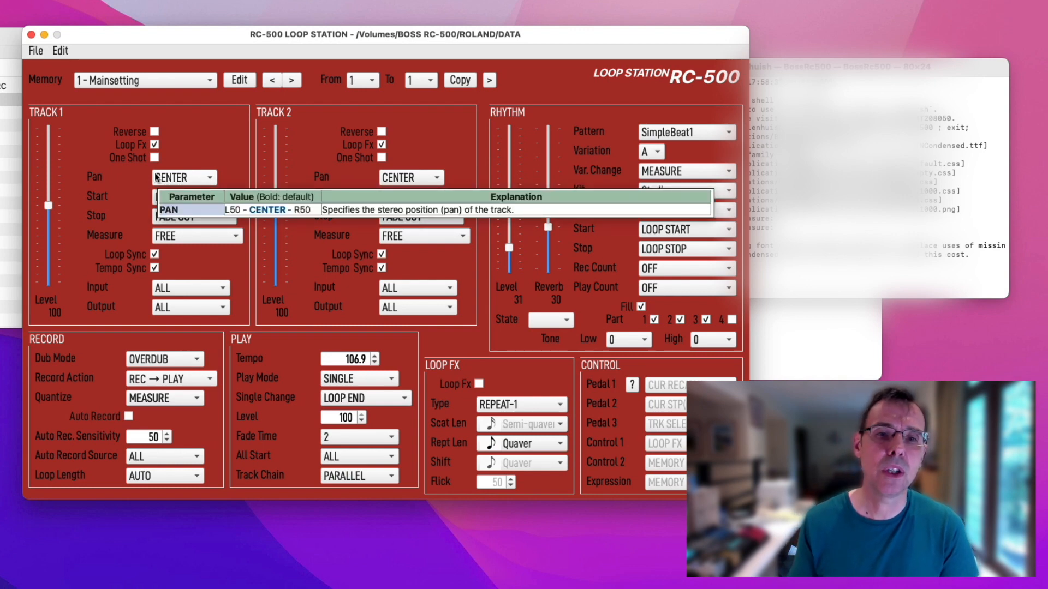
{"action": "left_click", "coordinate": [144, 80]}
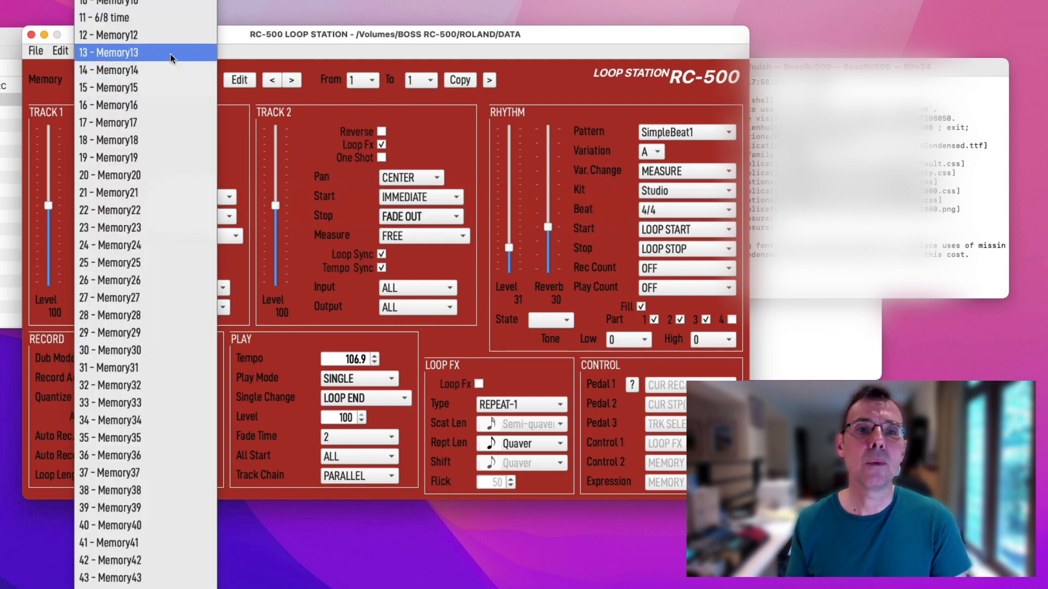
{"action": "left_click", "coordinate": [107, 17]}
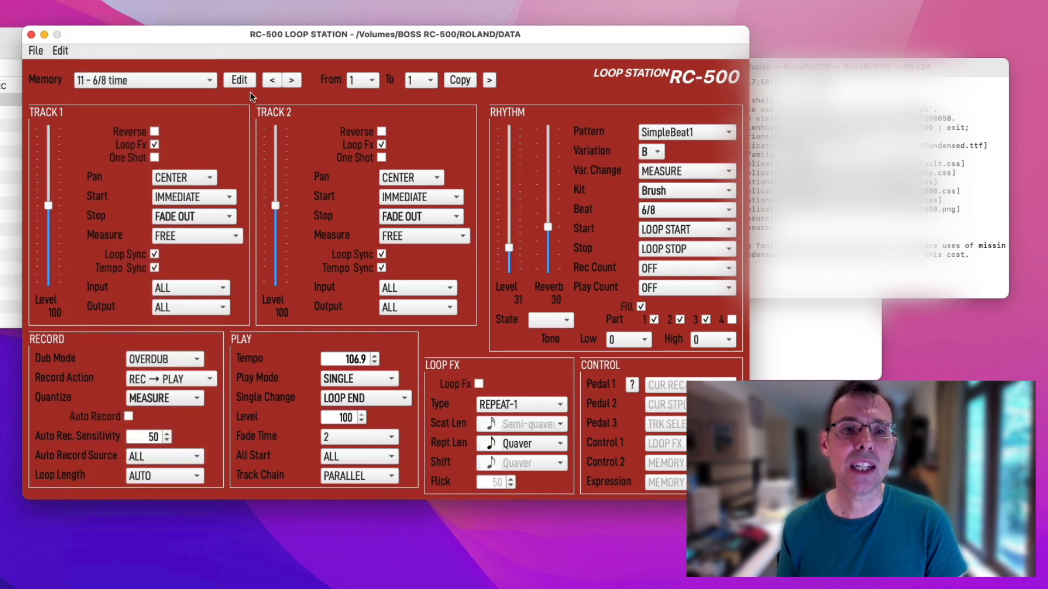
{"action": "left_click", "coordinate": [144, 79]}
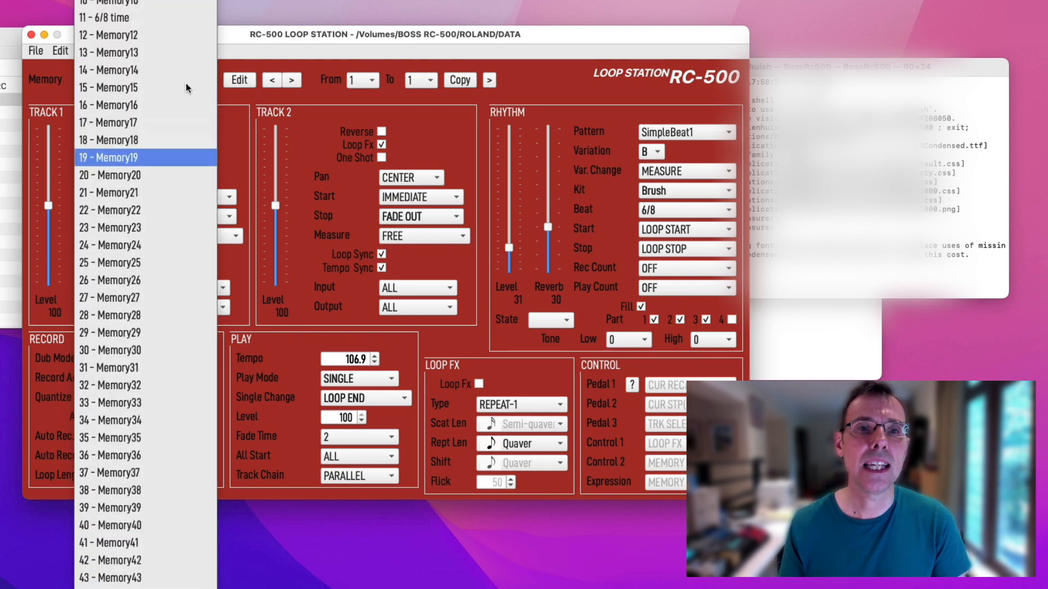
{"action": "left_click", "coordinate": [110, 87]}
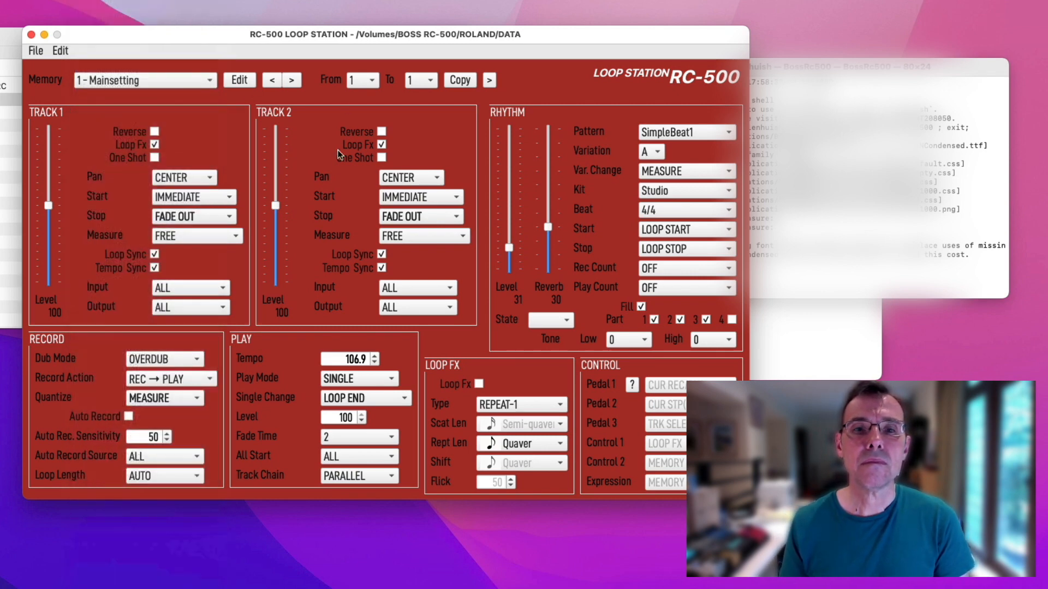
{"action": "mouse_move", "coordinate": [261, 137]}
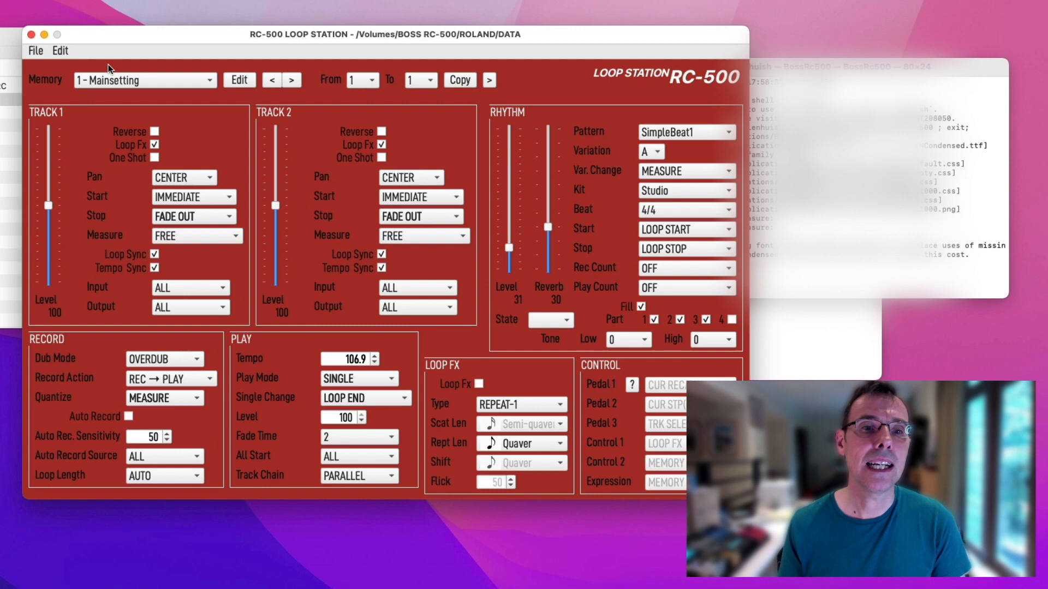
{"action": "mouse_move", "coordinate": [55, 63]}
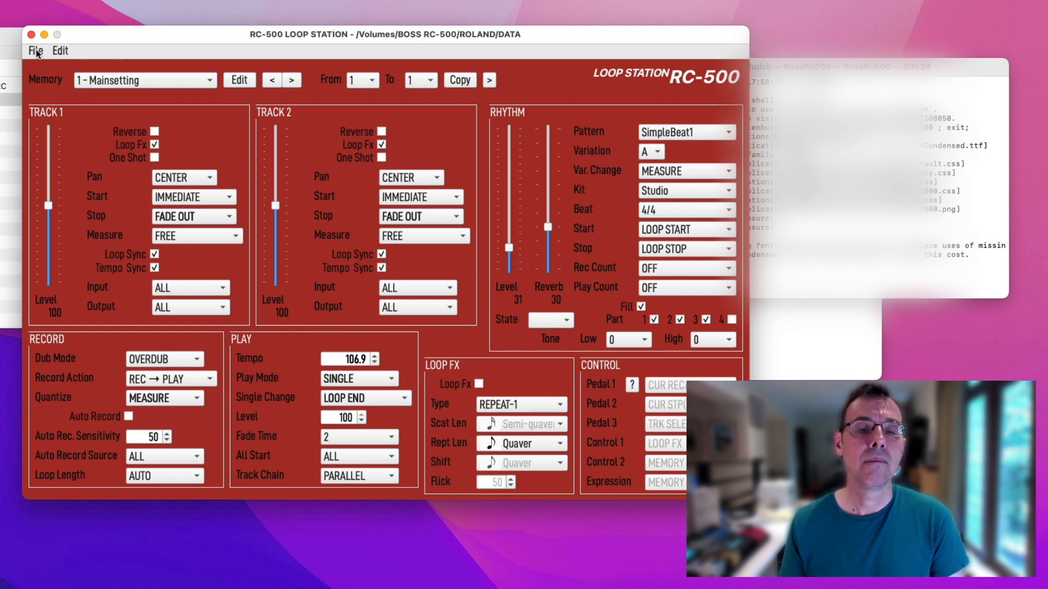
{"action": "left_click", "coordinate": [35, 51]}
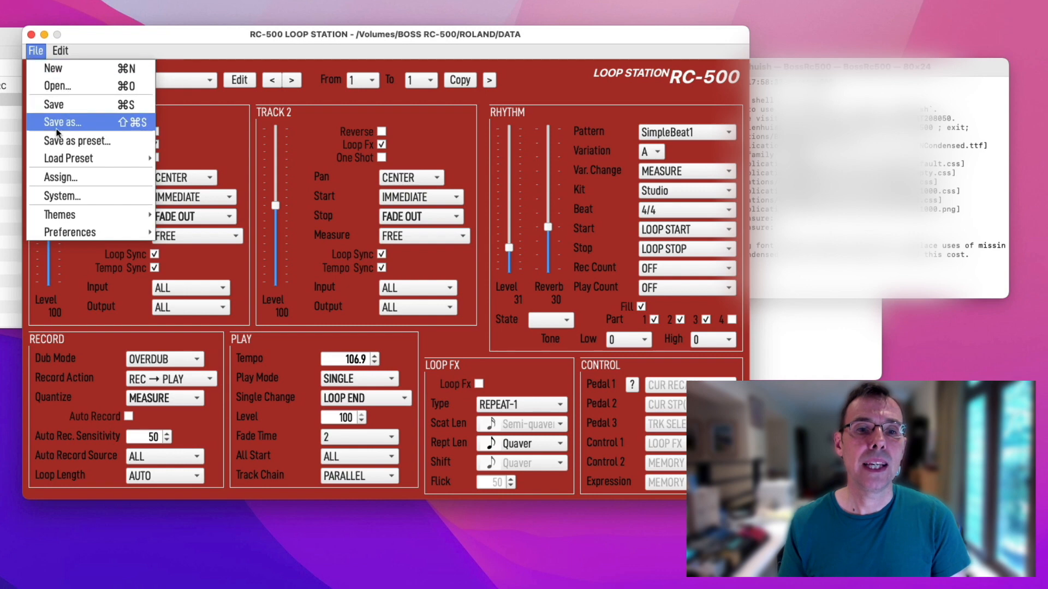
{"action": "left_click", "coordinate": [59, 177]}
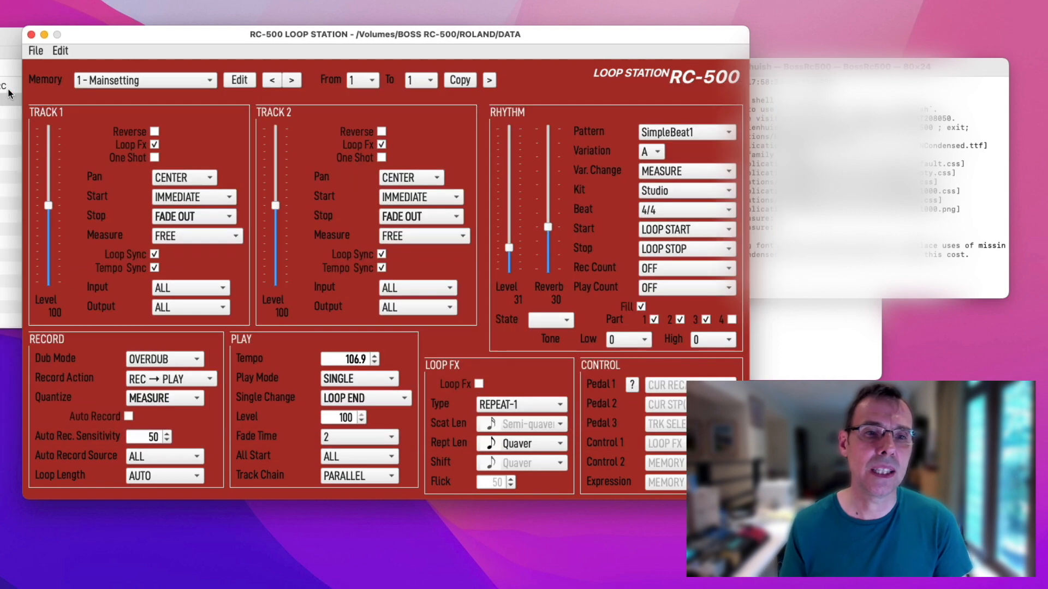
{"action": "mouse_move", "coordinate": [79, 101]}
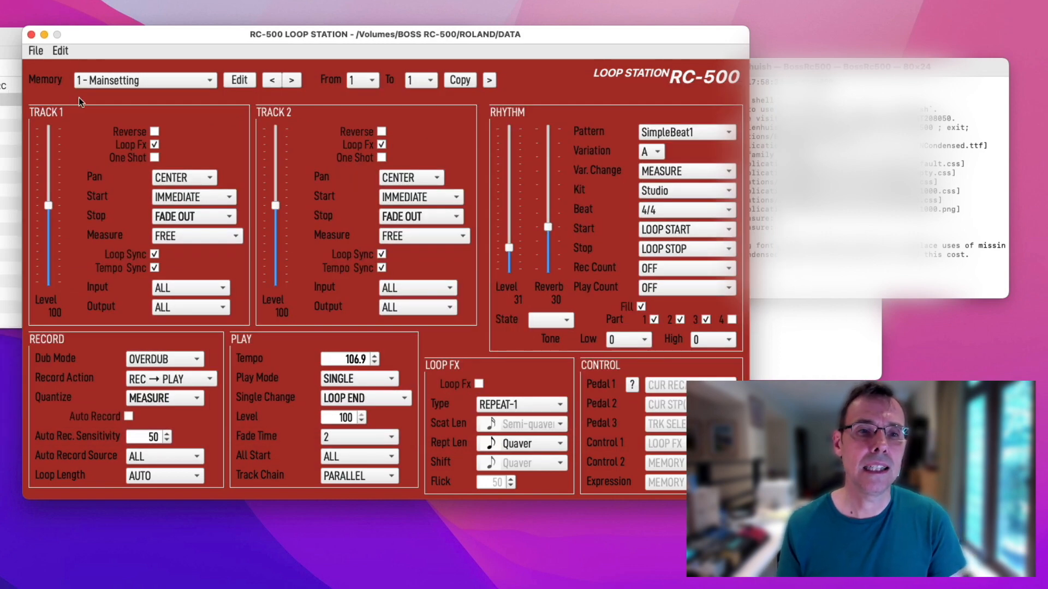
{"action": "left_click", "coordinate": [35, 51]}
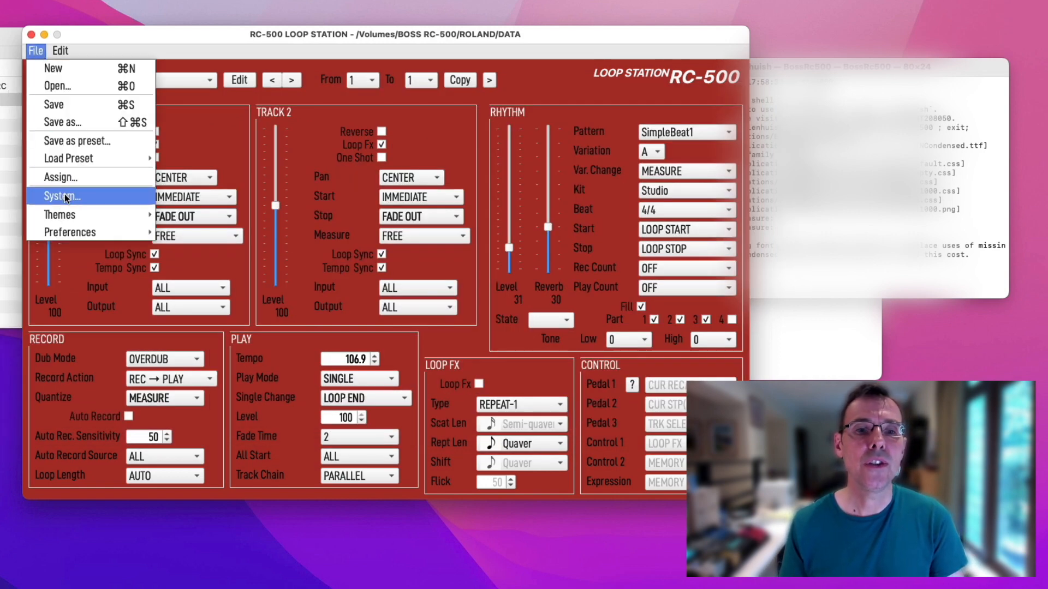
{"action": "left_click", "coordinate": [61, 196]}
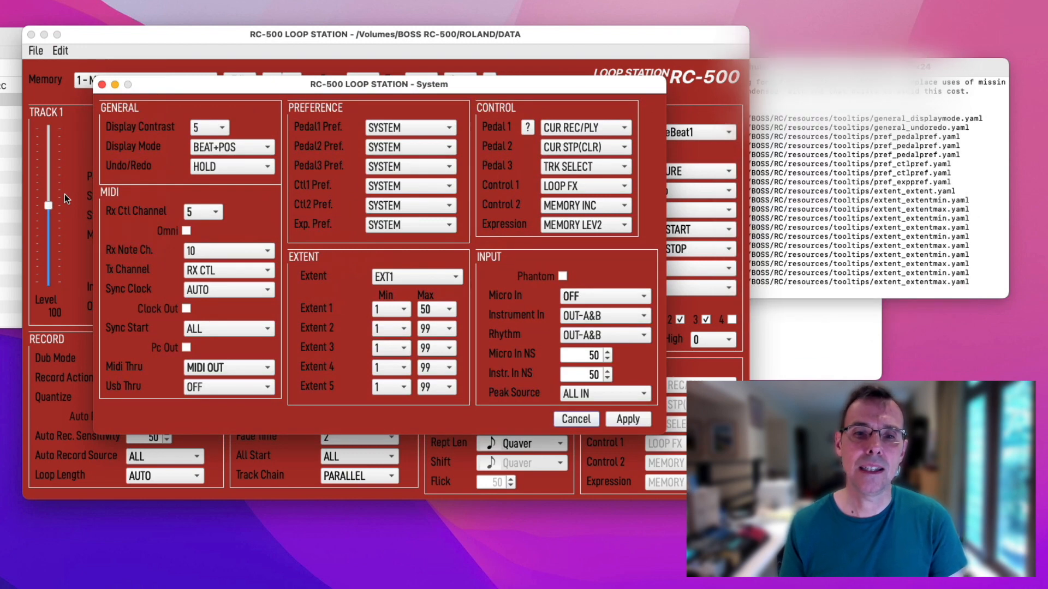
{"action": "mouse_move", "coordinate": [356, 329]}
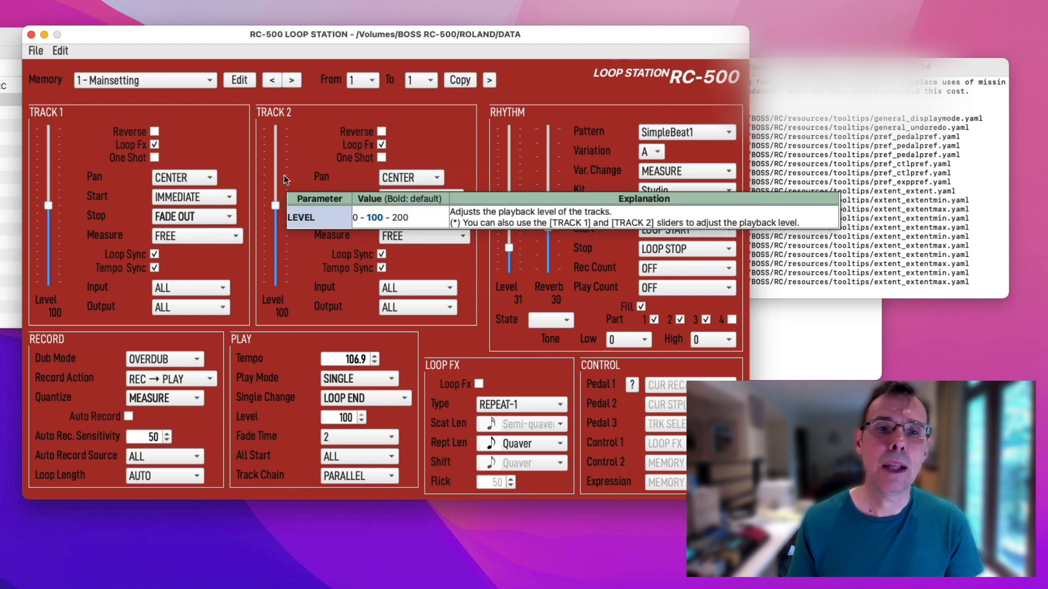
{"action": "left_click", "coordinate": [35, 50]}
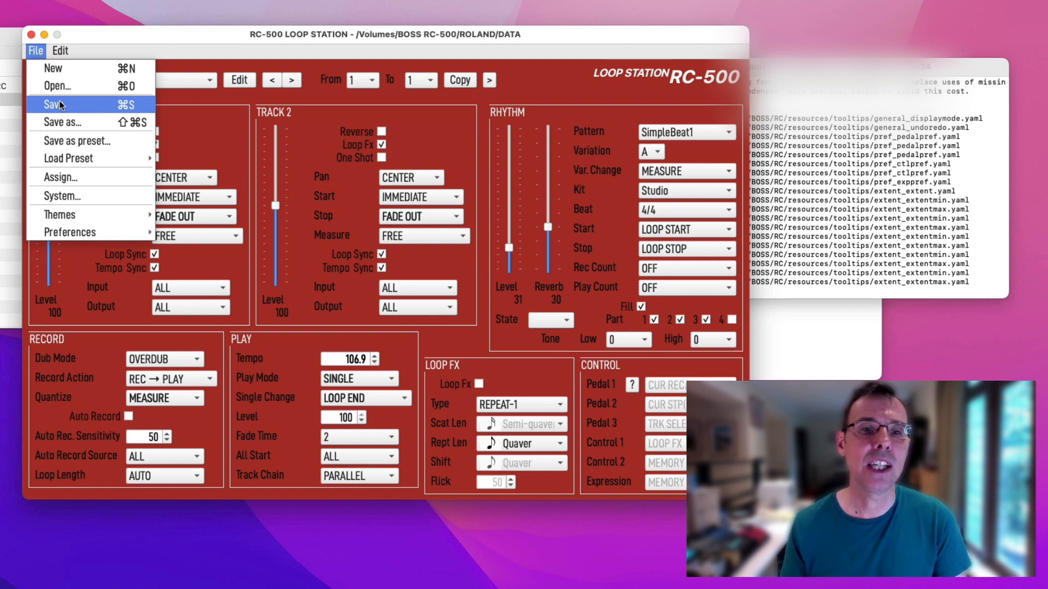
{"action": "mouse_move", "coordinate": [67, 107]}
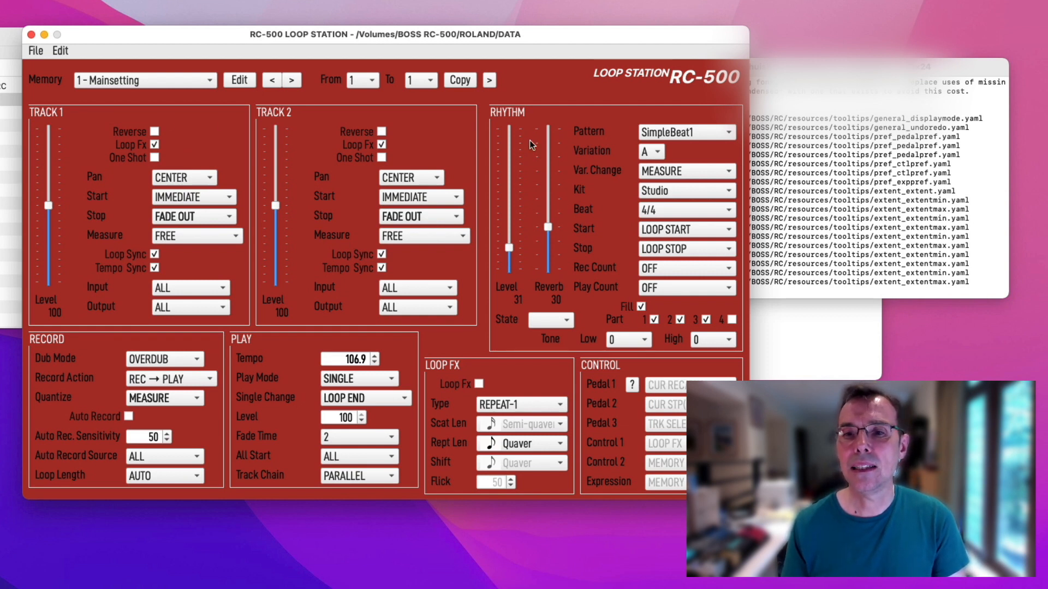
{"action": "mouse_move", "coordinate": [360, 430]}
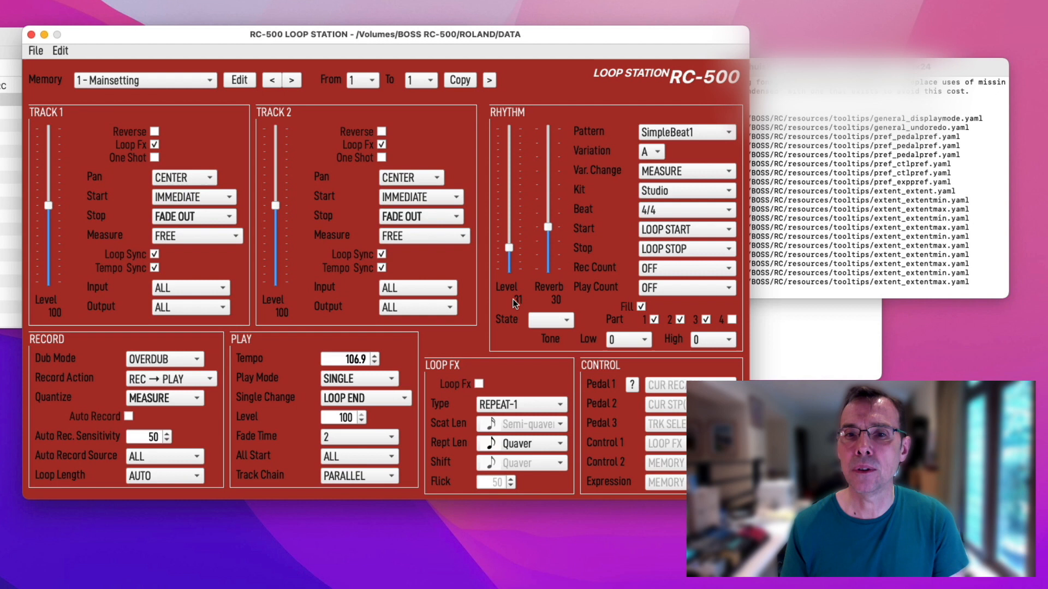
{"action": "mouse_move", "coordinate": [508, 252]}
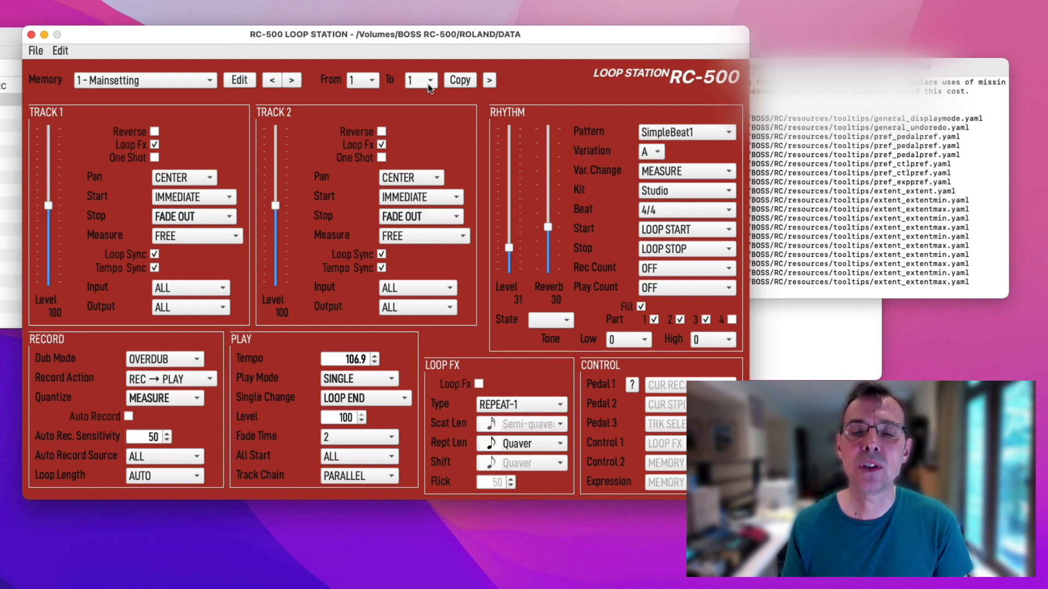
- Set the copy range end to memory 20
{"action": "left_click", "coordinate": [430, 80]}
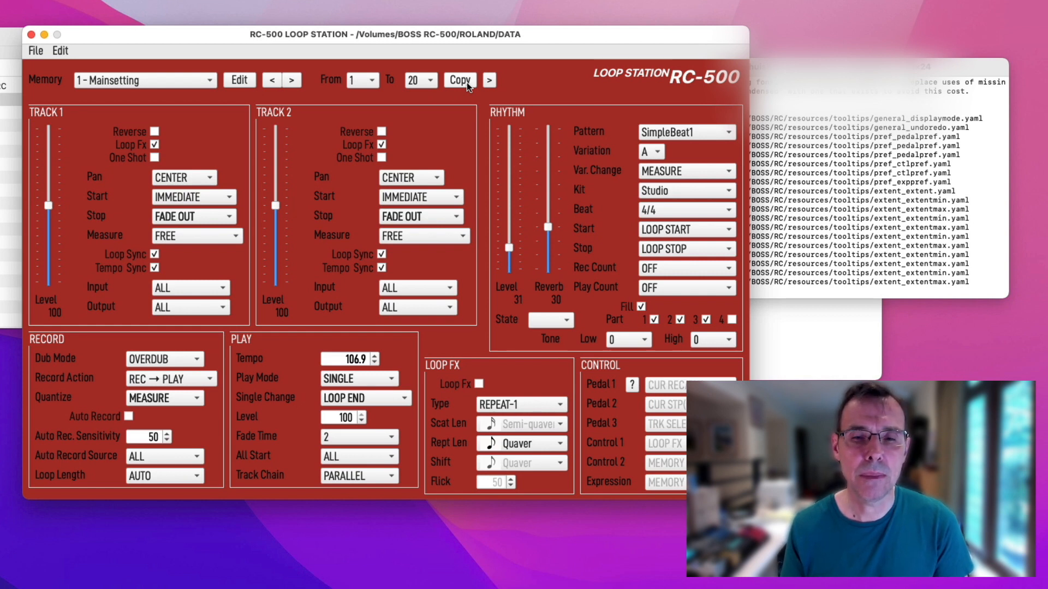
{"action": "mouse_move", "coordinate": [437, 84]}
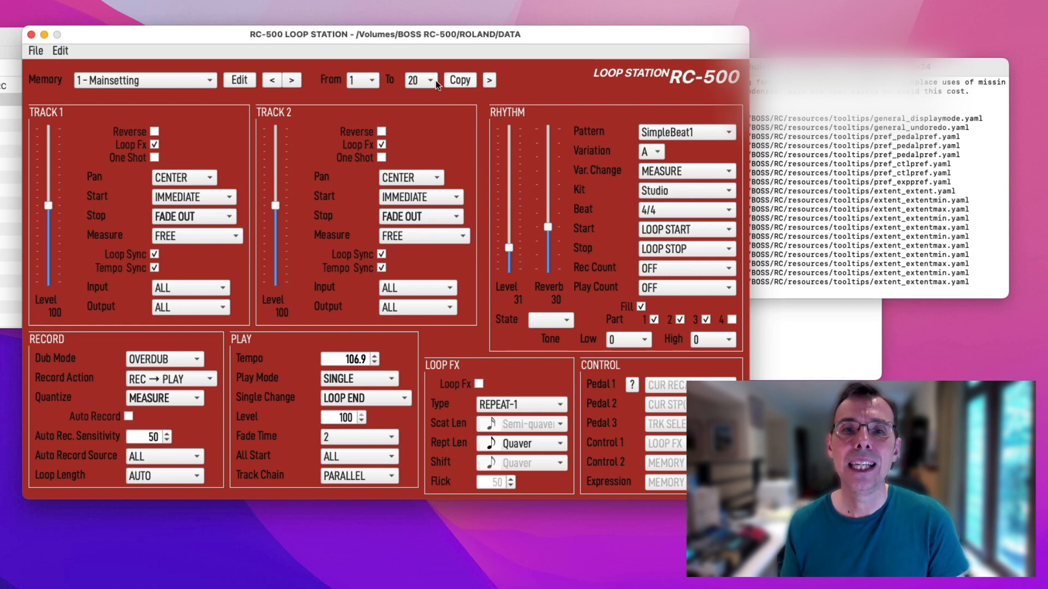